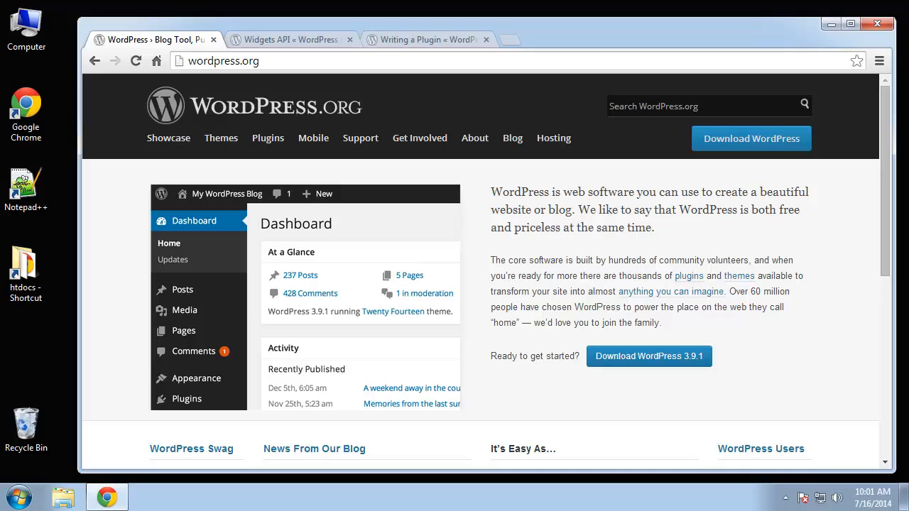
{"action": "mouse_move", "coordinate": [191, 57]}
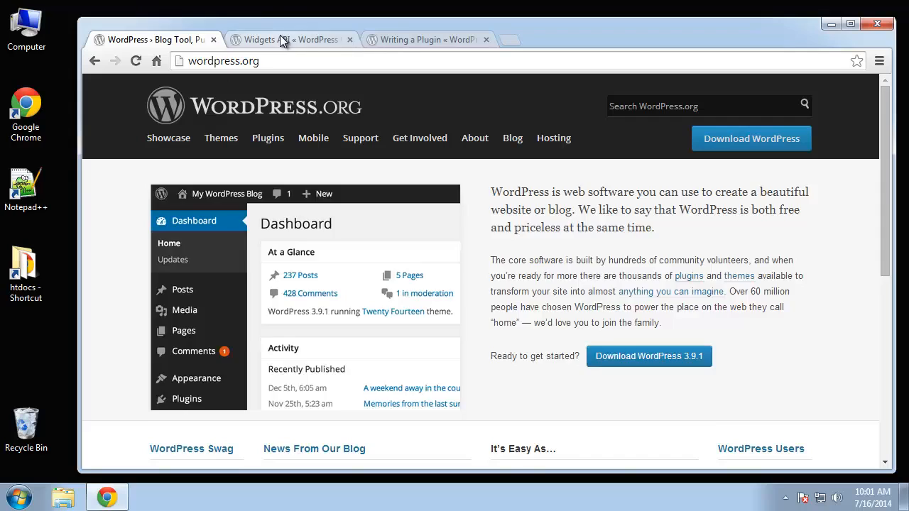
- Flip between the Widgets API and Writing a Plugin documentation tabs on WordPress.org
{"action": "left_click", "coordinate": [291, 40]}
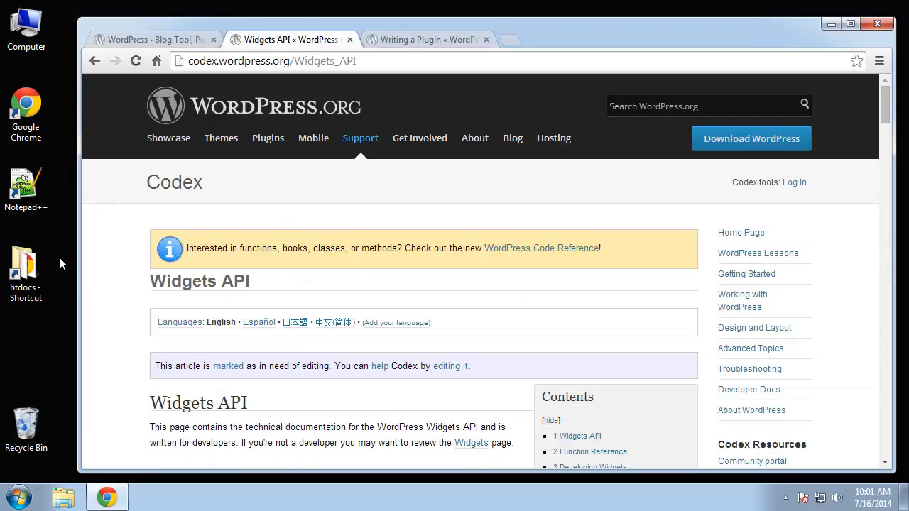
{"action": "mouse_move", "coordinate": [363, 111]}
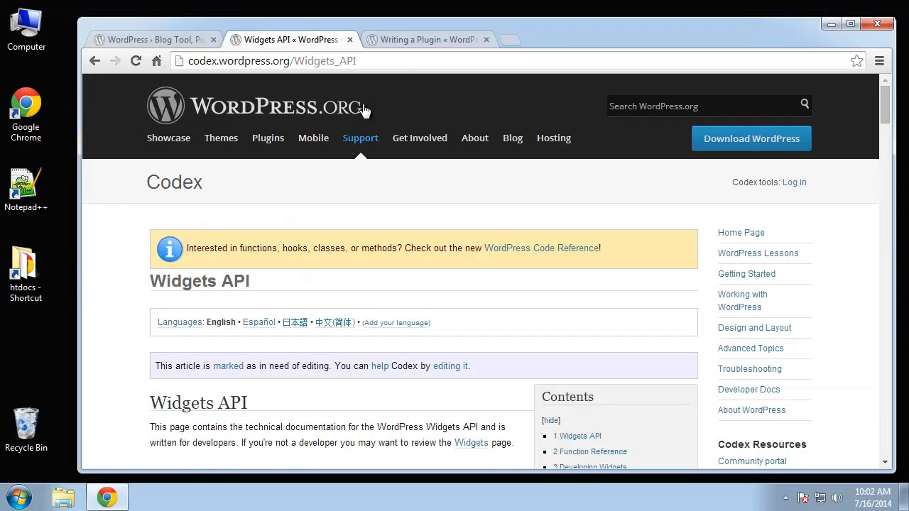
{"action": "left_click", "coordinate": [427, 40]}
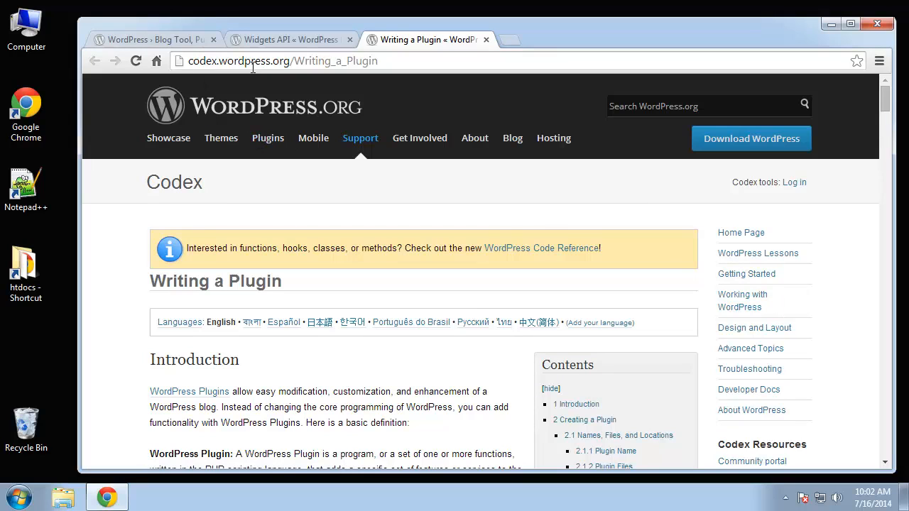
{"action": "mouse_move", "coordinate": [163, 216]}
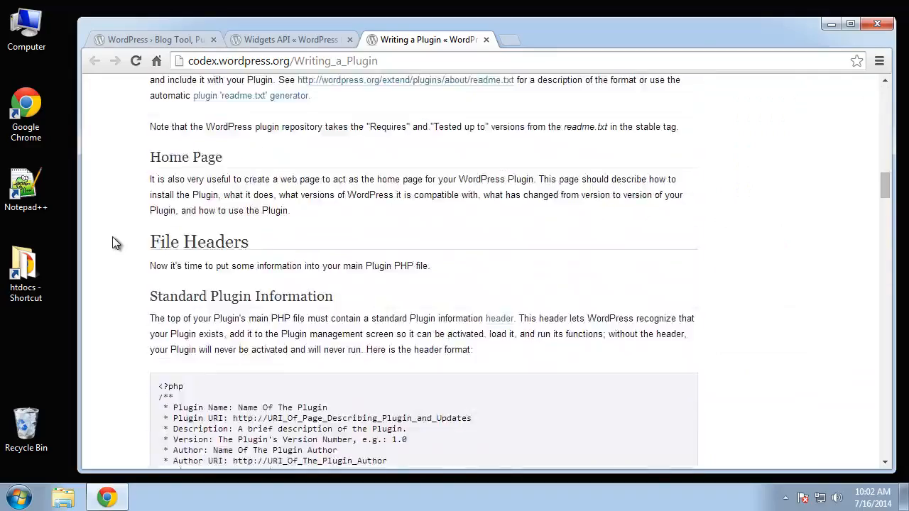
{"action": "left_click", "coordinate": [292, 40]}
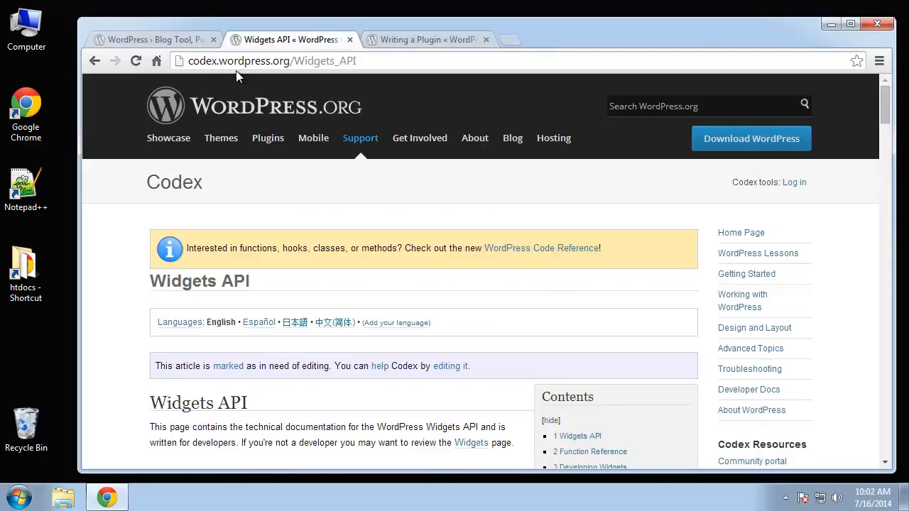
{"action": "mouse_move", "coordinate": [219, 204]}
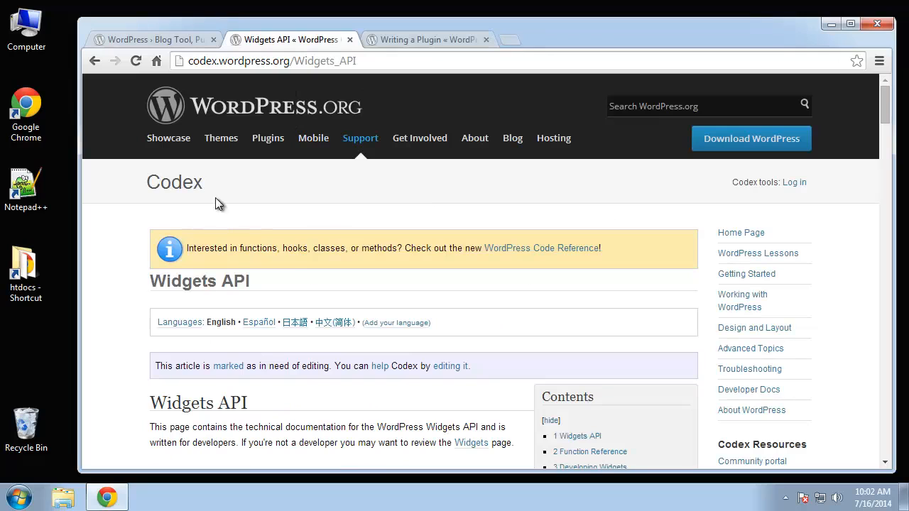
{"action": "scroll", "scroll_direction": "down", "scroll_amount": 3}
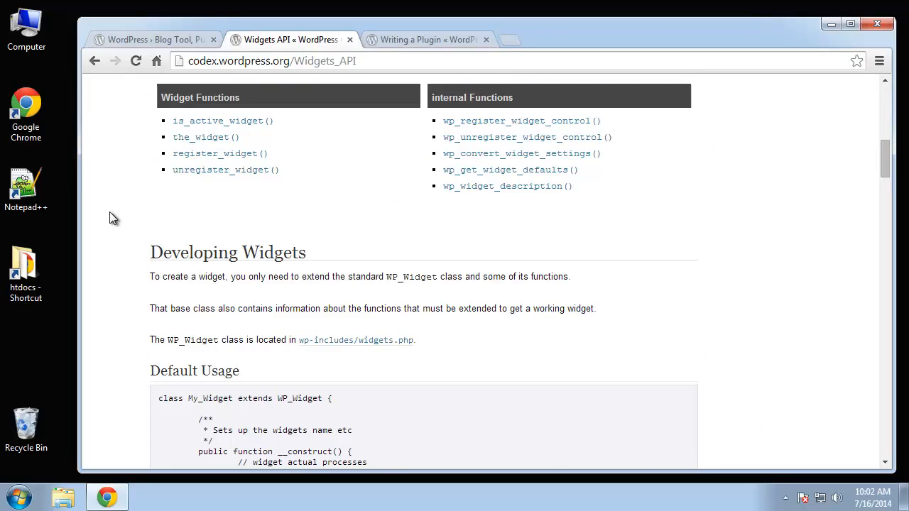
{"action": "mouse_move", "coordinate": [510, 151]}
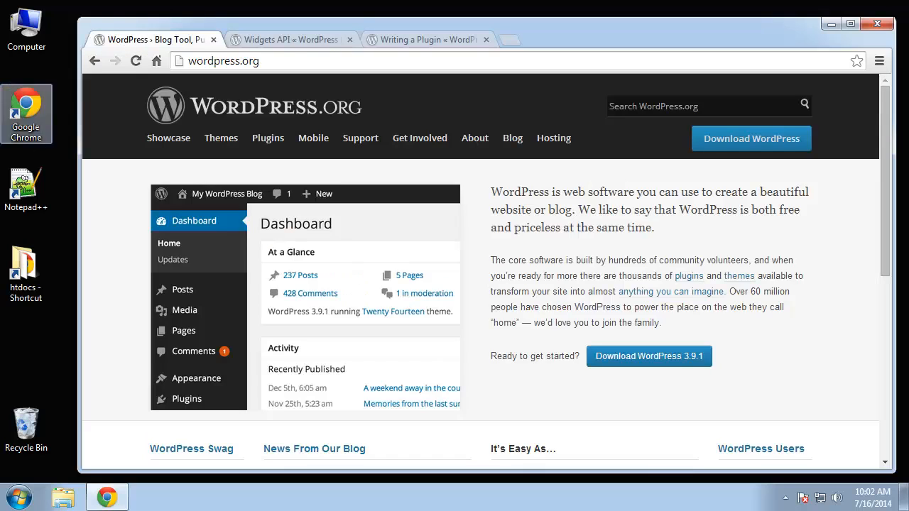
{"action": "mouse_move", "coordinate": [752, 142]}
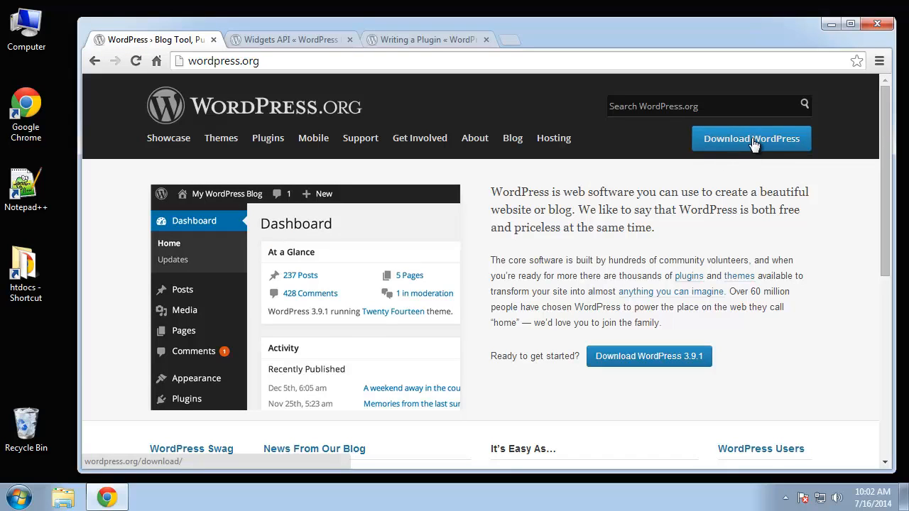
- Download the WordPress 3.9.1 zip archive from the Download WordPress page
{"action": "left_click", "coordinate": [751, 139]}
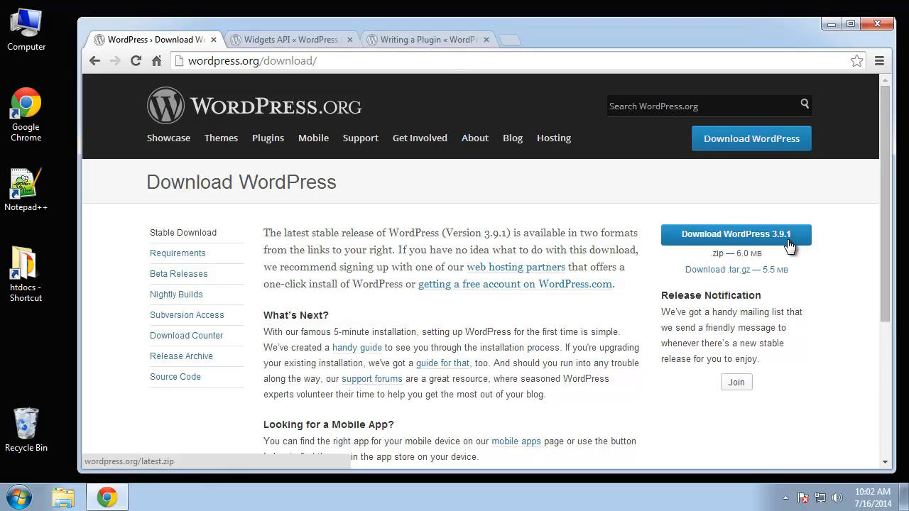
{"action": "left_click", "coordinate": [735, 234]}
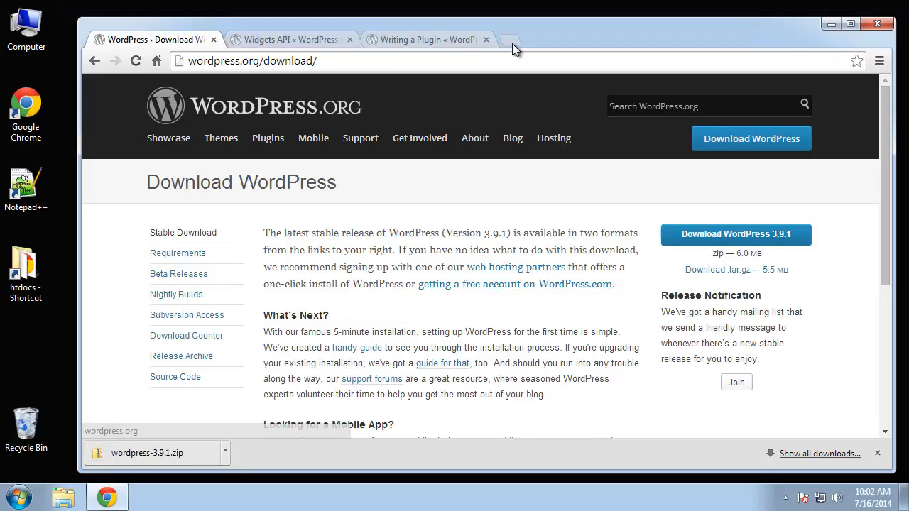
- Log in to the local phpMyAdmin at localhost in a new tab
{"action": "left_click", "coordinate": [514, 43]}
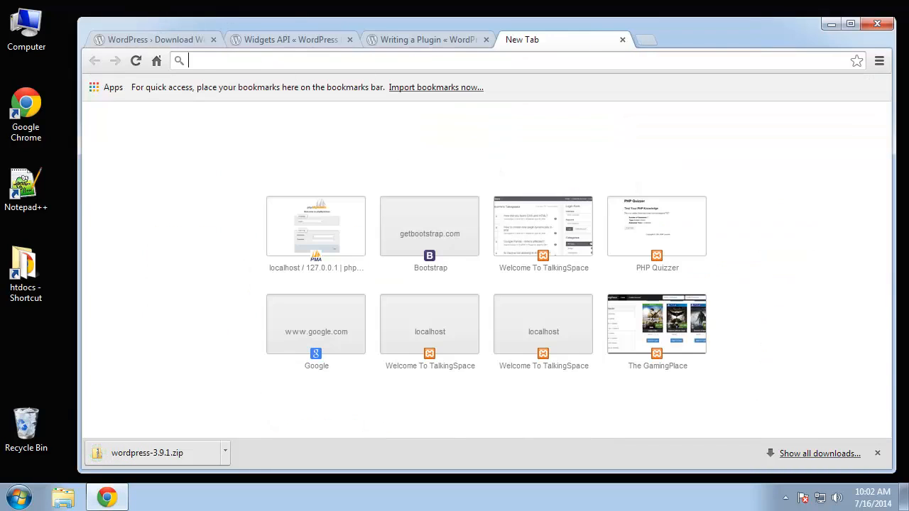
{"action": "mouse_move", "coordinate": [299, 105]}
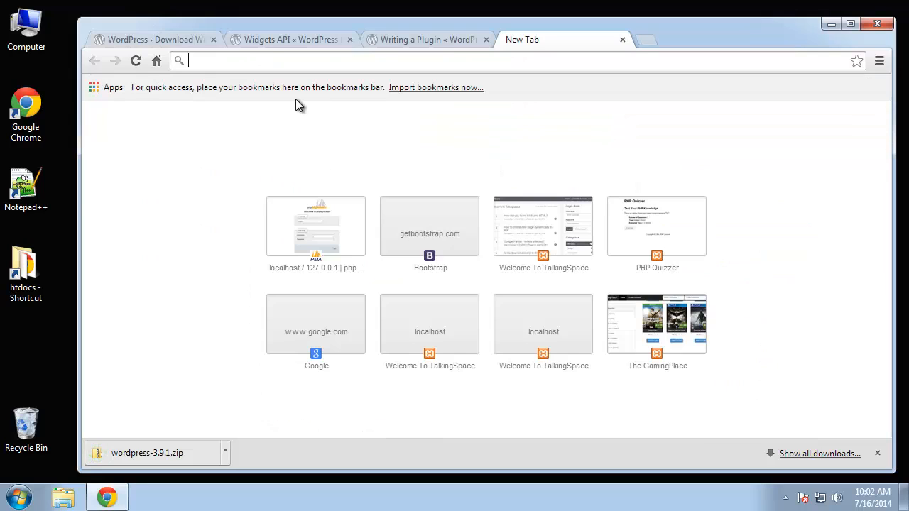
{"action": "type", "text": "localhost"}
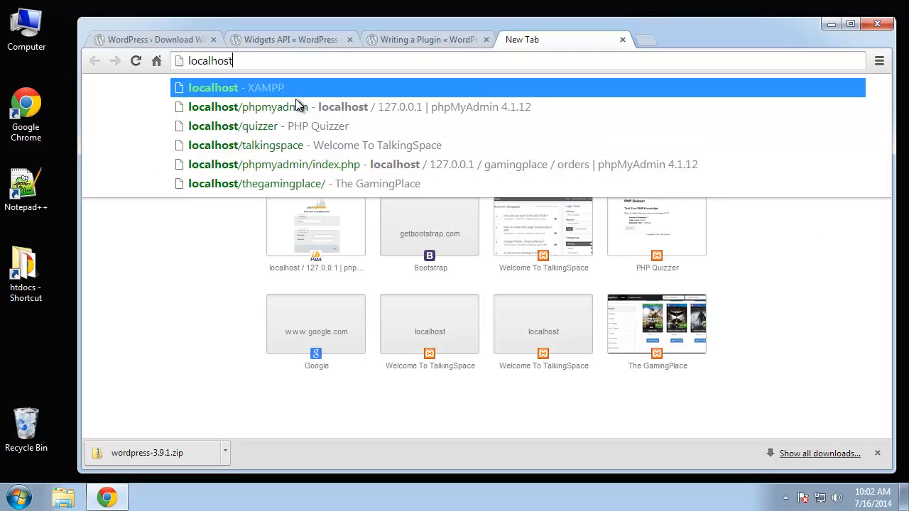
{"action": "left_click", "coordinate": [244, 107]}
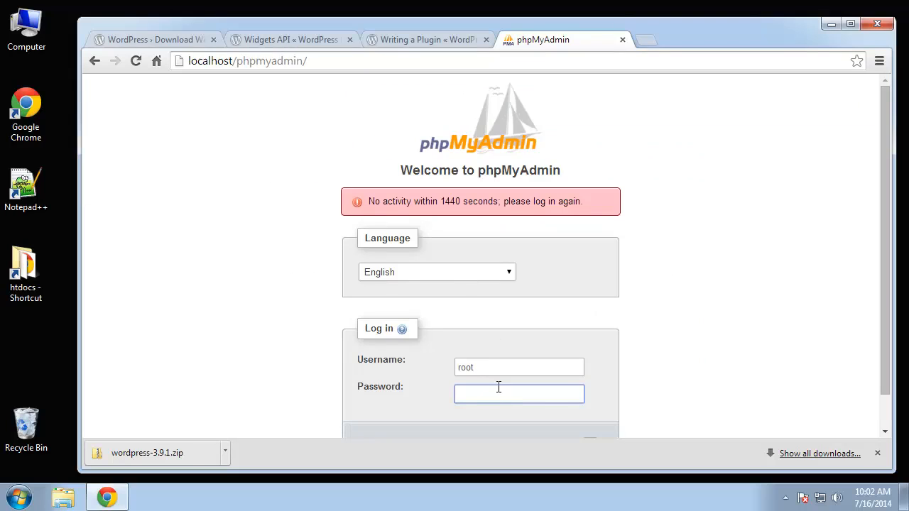
{"action": "type", "text": "password"}
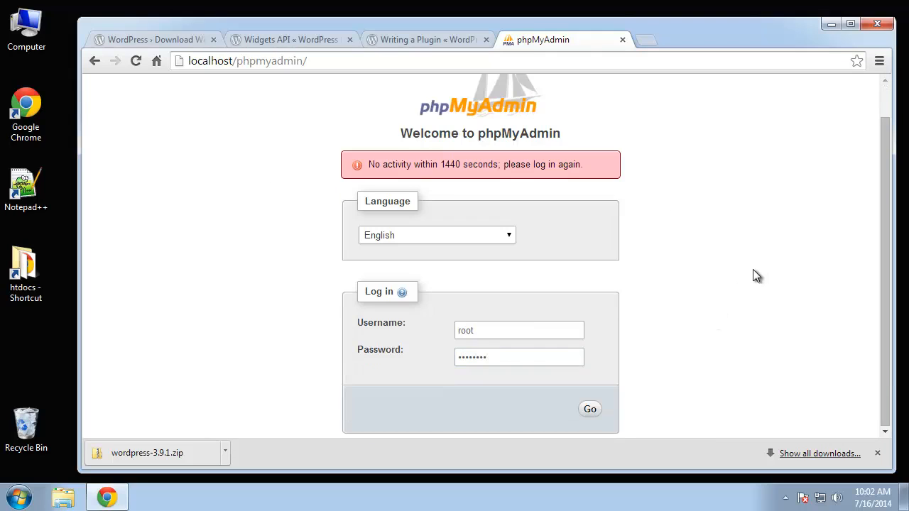
{"action": "left_click", "coordinate": [590, 409]}
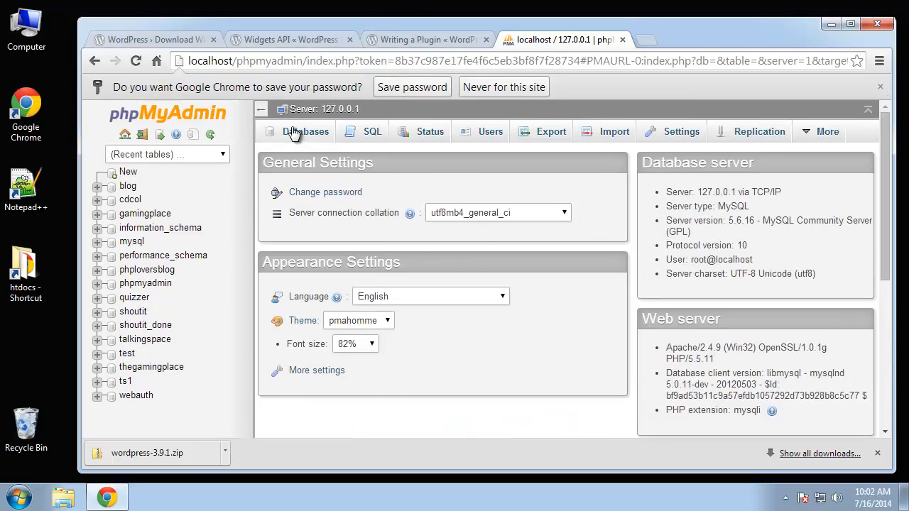
- Create a new empty database named newtek and view its structure page
{"action": "left_click", "coordinate": [306, 131]}
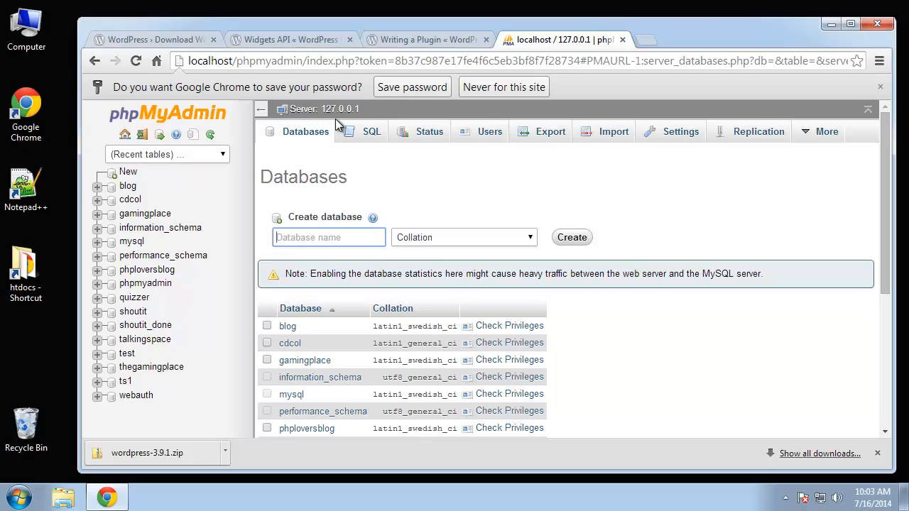
{"action": "type", "text": "newtek"}
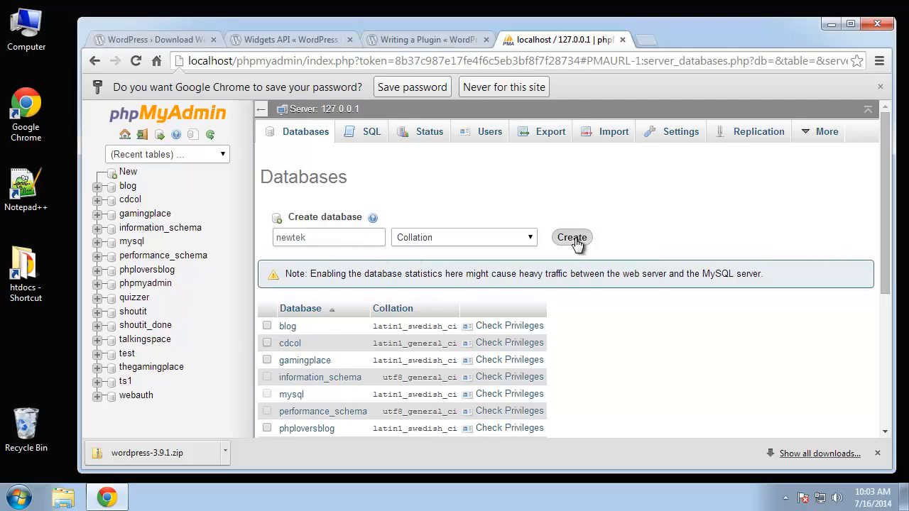
{"action": "left_click", "coordinate": [571, 238]}
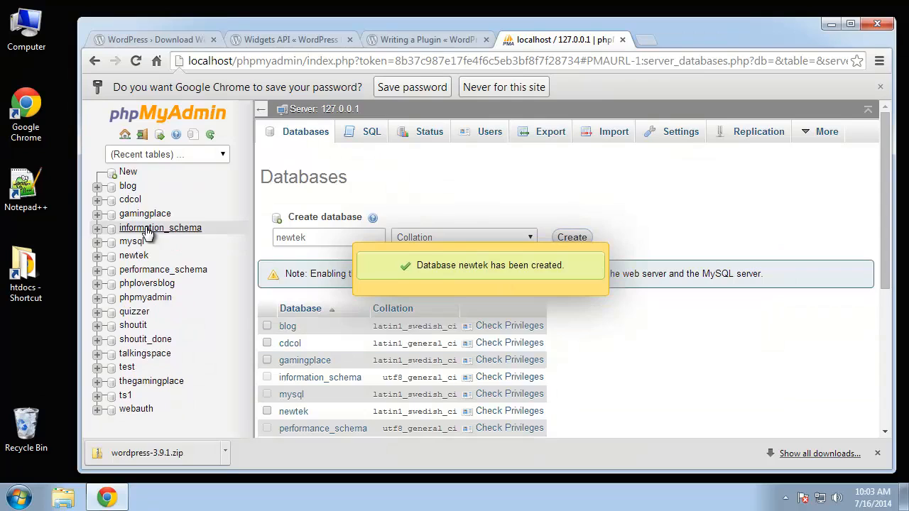
{"action": "mouse_move", "coordinate": [148, 241]}
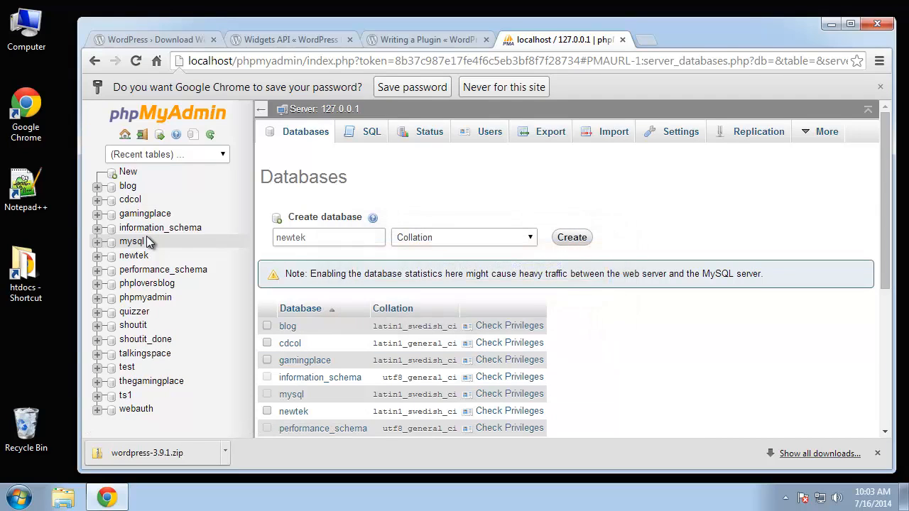
{"action": "left_click", "coordinate": [134, 255]}
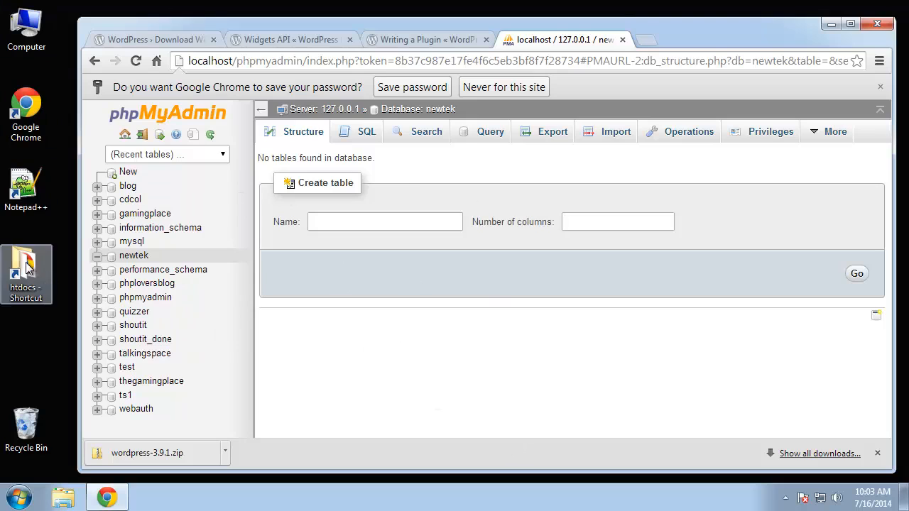
- Create a newtek folder inside htdocs and go into it
{"action": "double_click", "coordinate": [25, 267]}
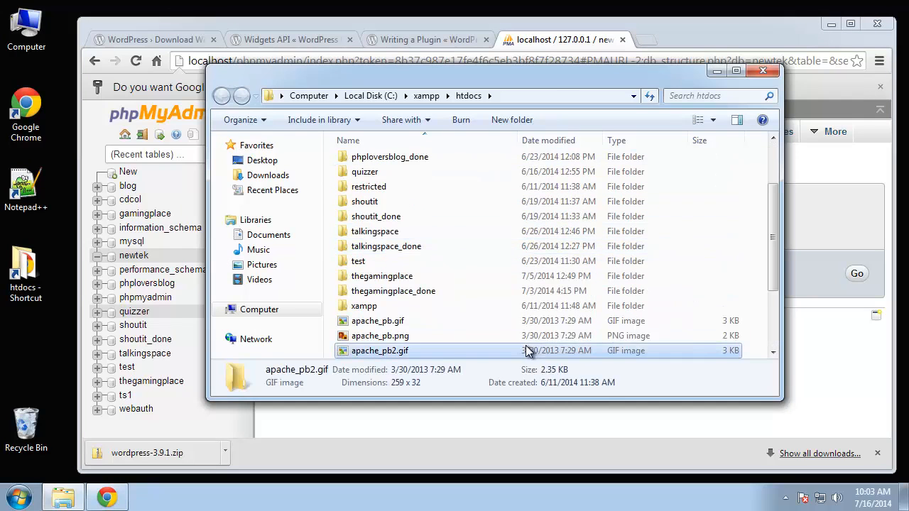
{"action": "right_click", "coordinate": [378, 351]}
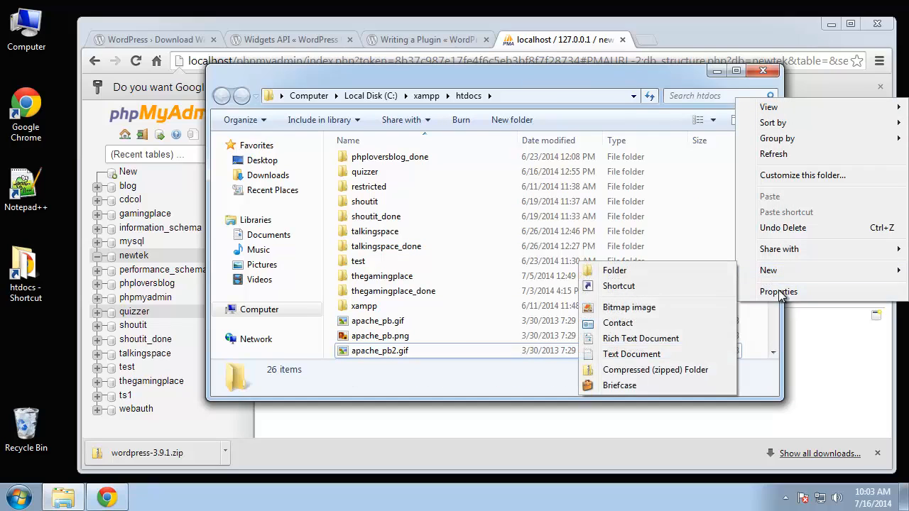
{"action": "left_click", "coordinate": [614, 270]}
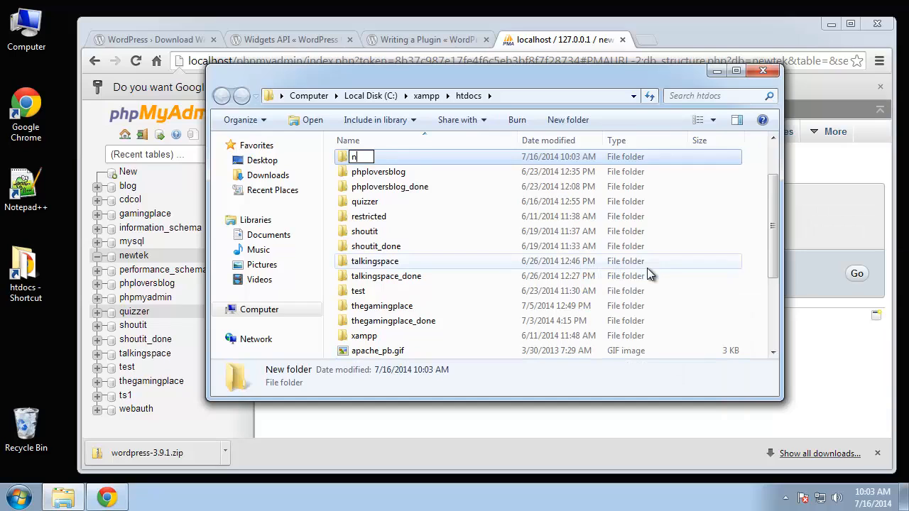
{"action": "type", "text": "newtek"}
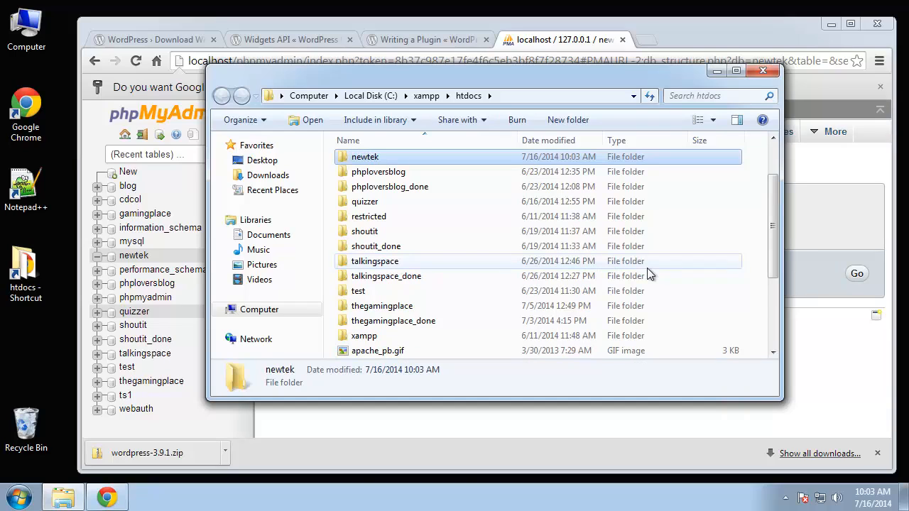
{"action": "double_click", "coordinate": [365, 157]}
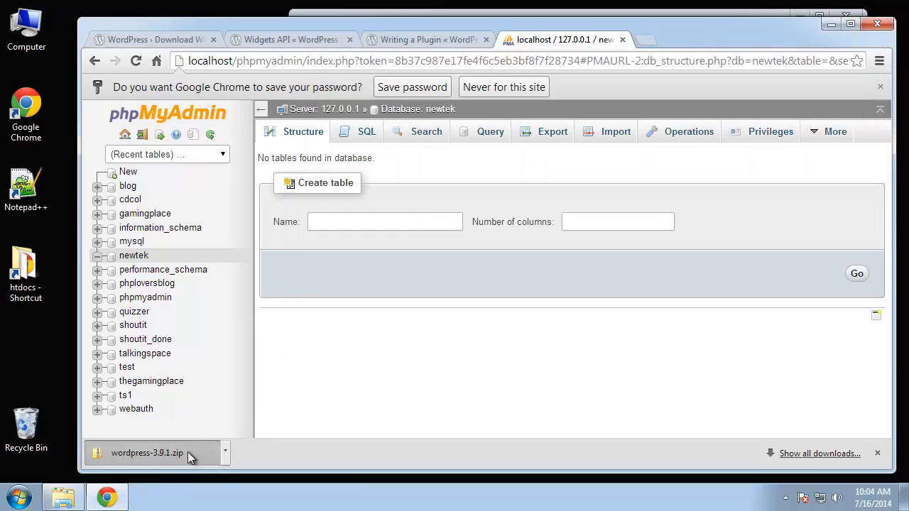
- Copy all files from the zip's wordpress folder into htdocs\newtek
{"action": "left_click", "coordinate": [148, 451]}
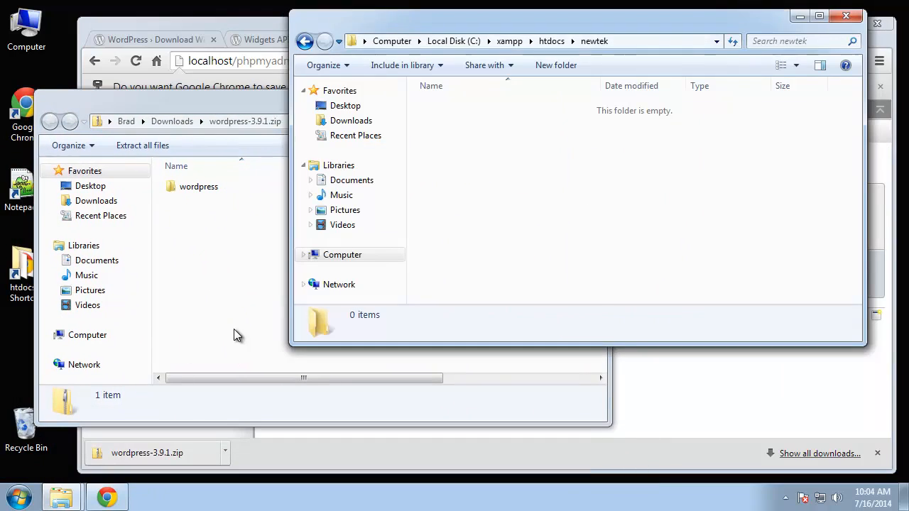
{"action": "double_click", "coordinate": [199, 186]}
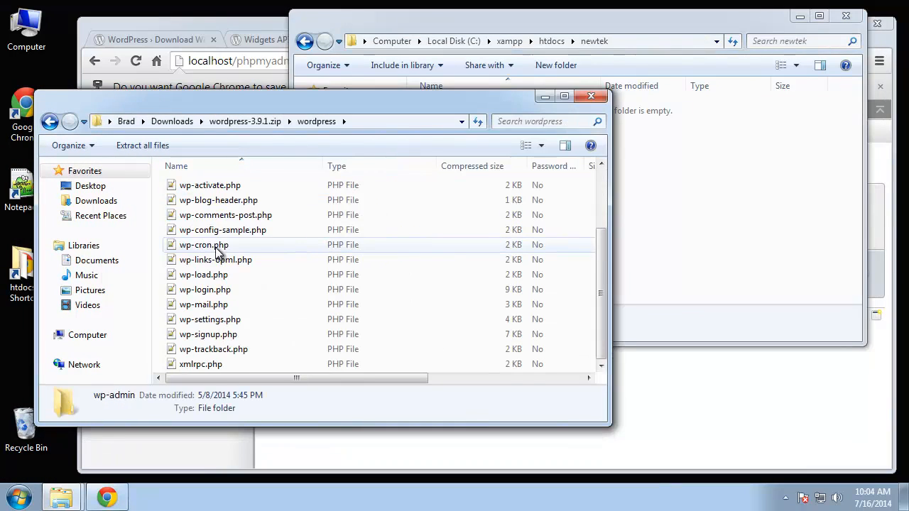
{"action": "left_click_drag", "start_coordinate": [214, 245], "coordinate": [765, 206]}
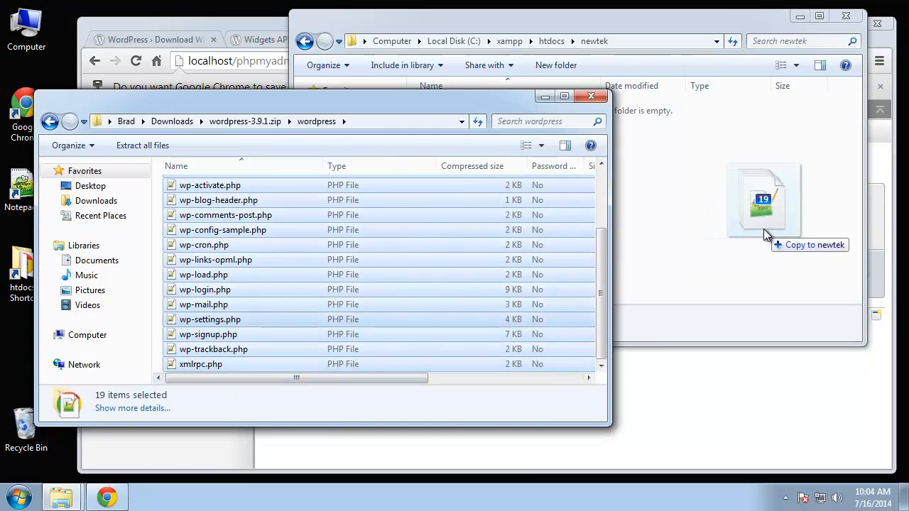
{"action": "left_click", "coordinate": [764, 199]}
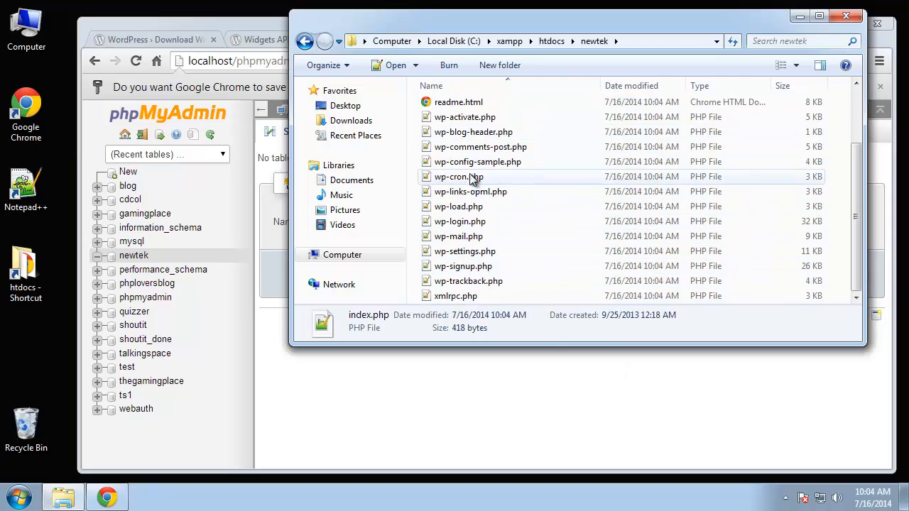
- Rename wp-config-sample.php to wp-config.php and open it for editing
{"action": "left_click", "coordinate": [477, 162]}
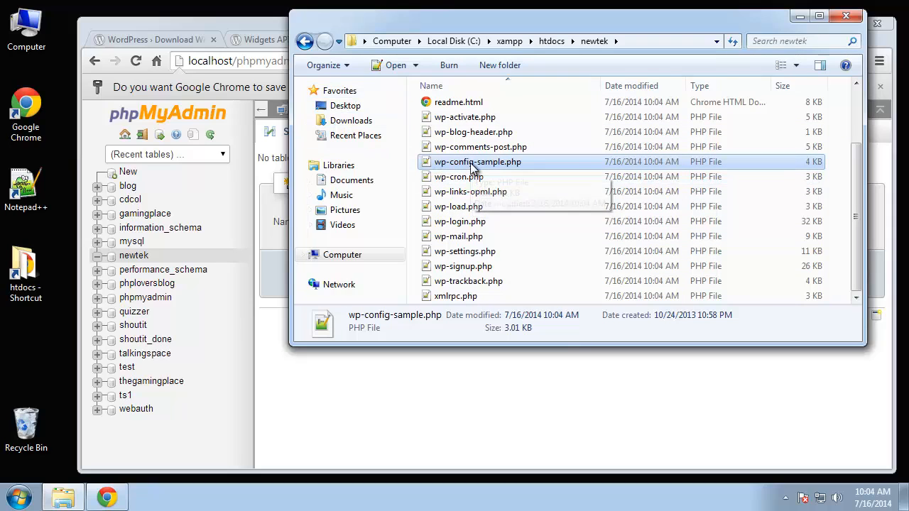
{"action": "left_click", "coordinate": [477, 162]}
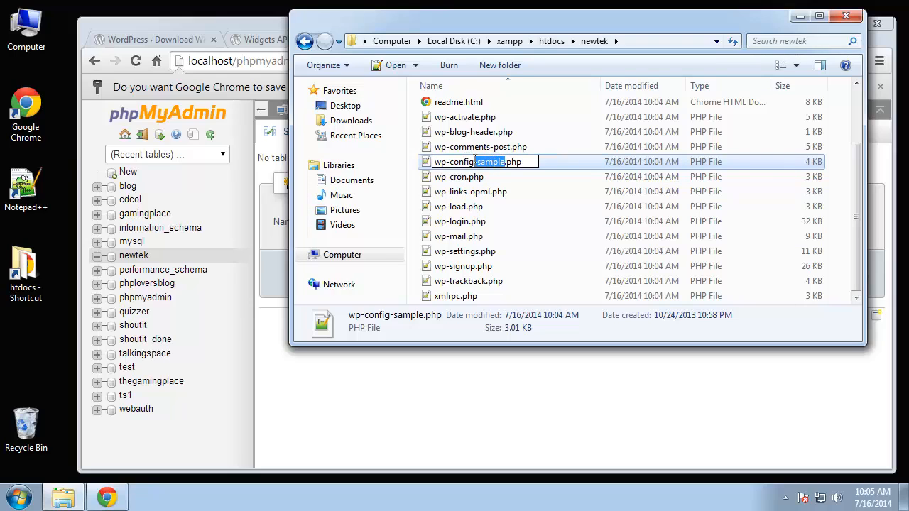
{"action": "type", "text": "wp-config.php"}
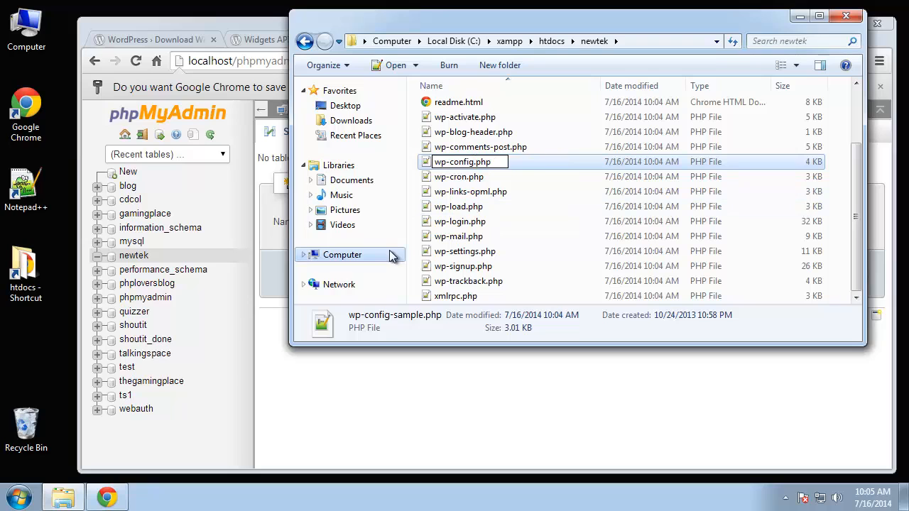
{"action": "left_click", "coordinate": [461, 177]}
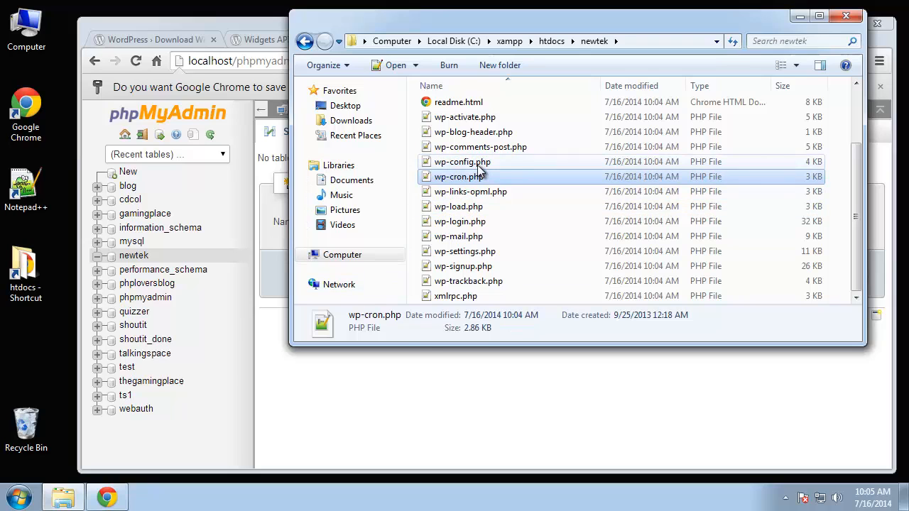
{"action": "double_click", "coordinate": [458, 161]}
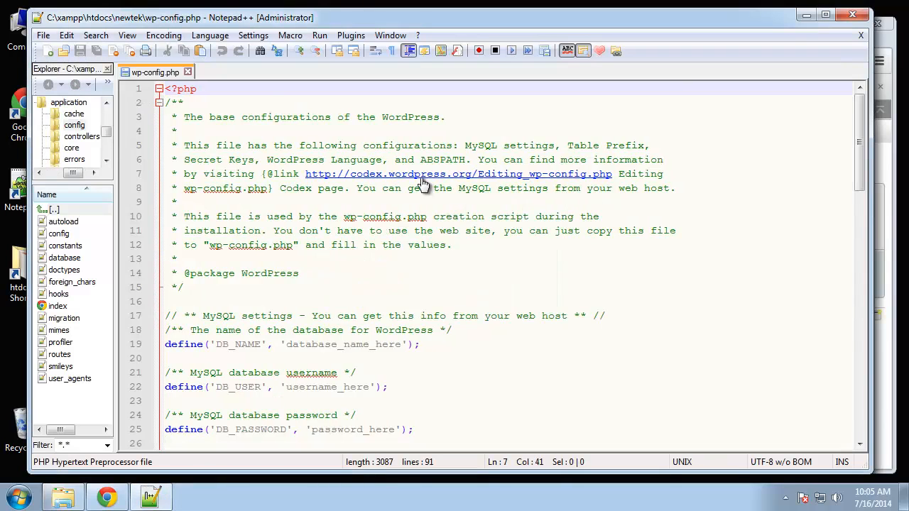
{"action": "scroll", "scroll_direction": "down", "scroll_amount": 3}
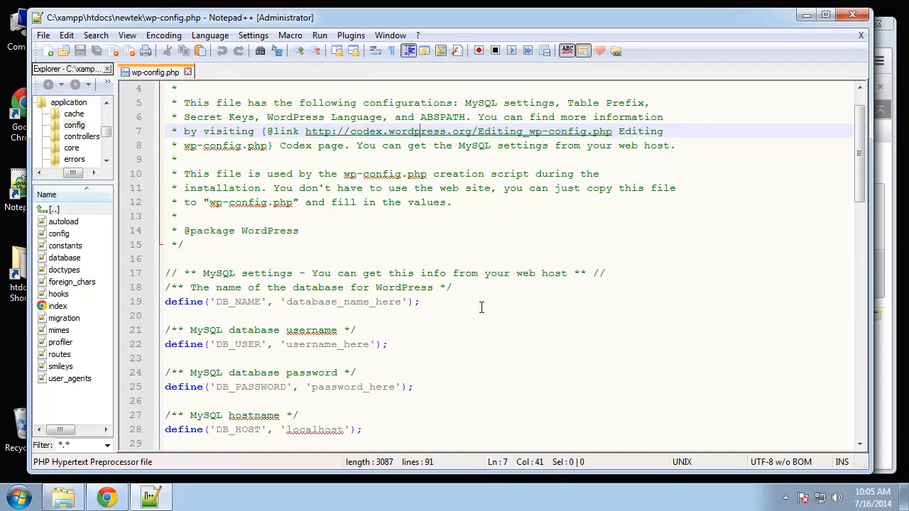
{"action": "scroll", "scroll_direction": "down", "scroll_amount": 3}
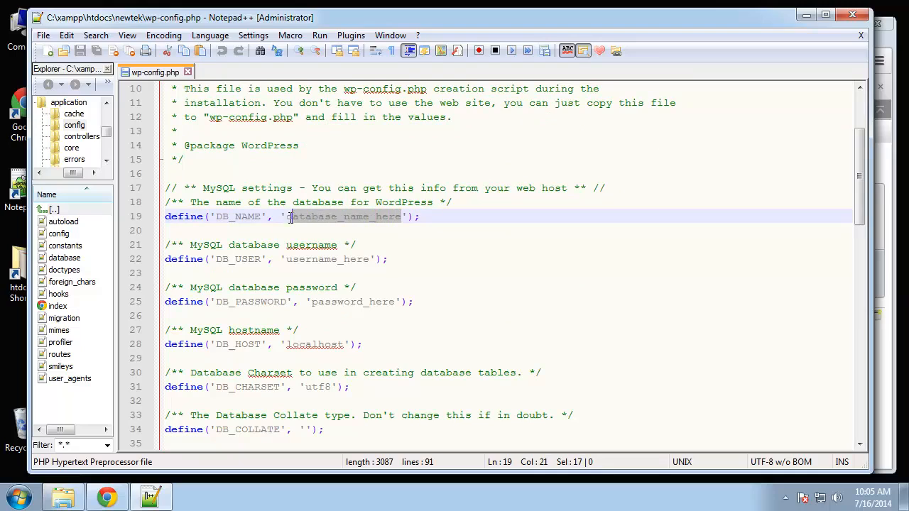
{"action": "type", "text": "newtek"}
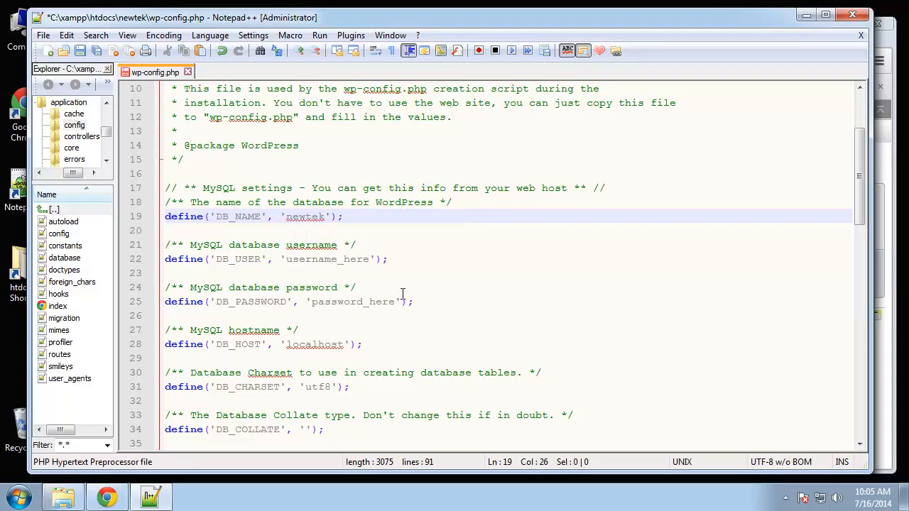
{"action": "double_click", "coordinate": [352, 259]}
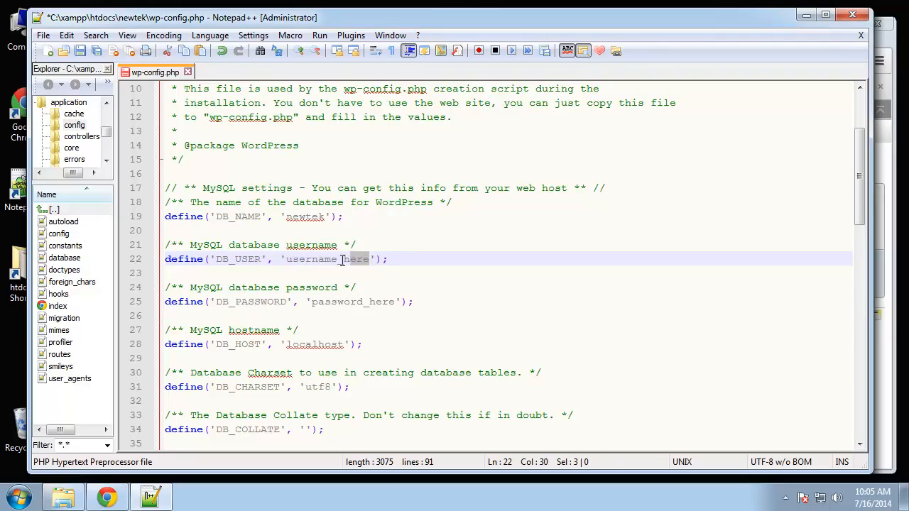
{"action": "double_click", "coordinate": [327, 259]}
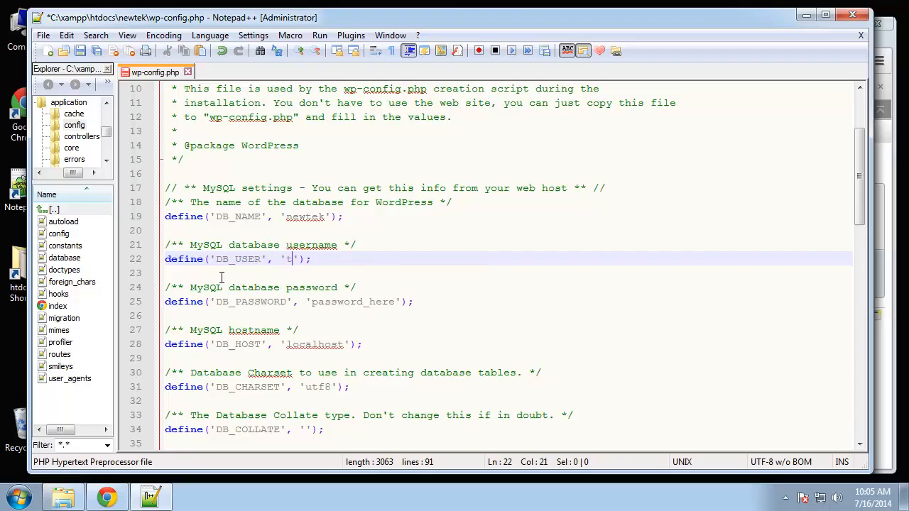
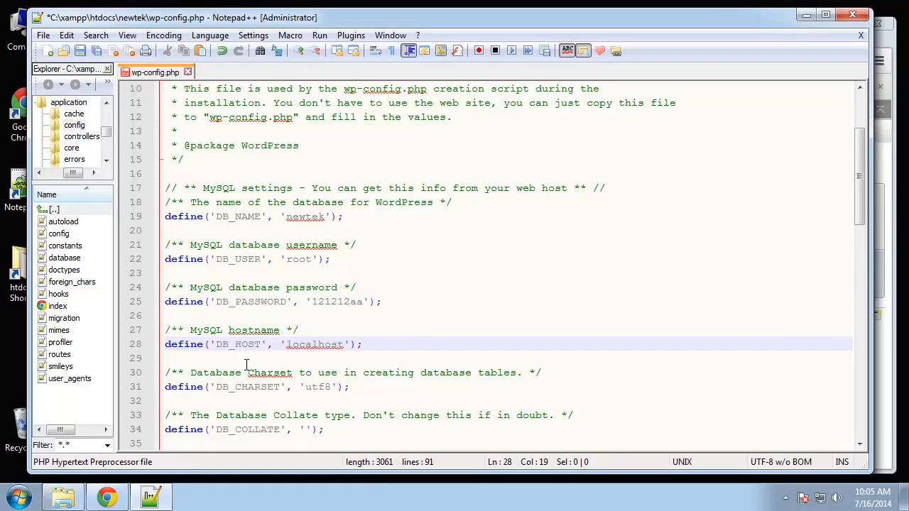
{"action": "scroll", "scroll_direction": "down", "scroll_amount": 3}
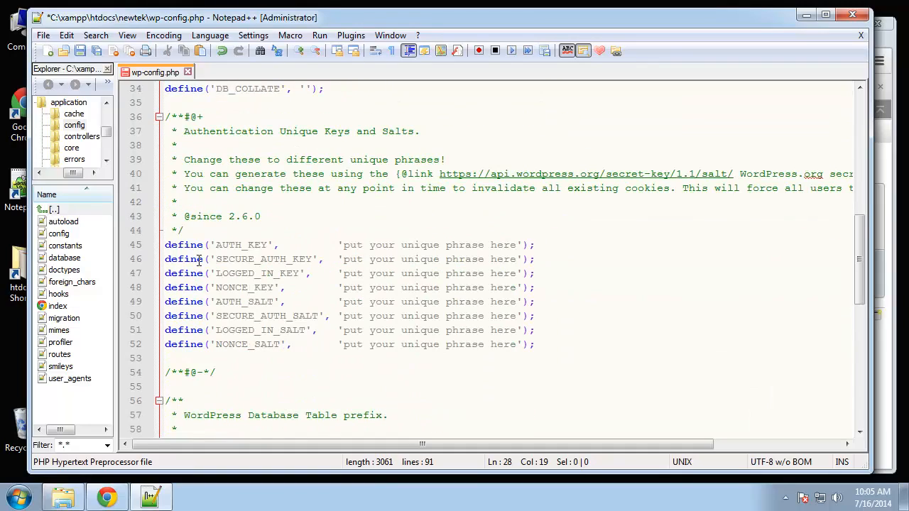
{"action": "scroll", "scroll_direction": "down", "scroll_amount": 3}
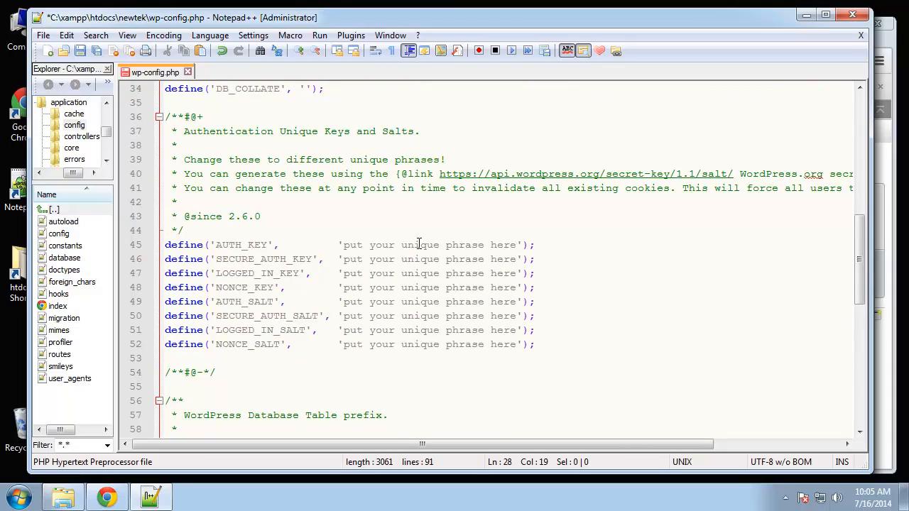
{"action": "mouse_move", "coordinate": [472, 336]}
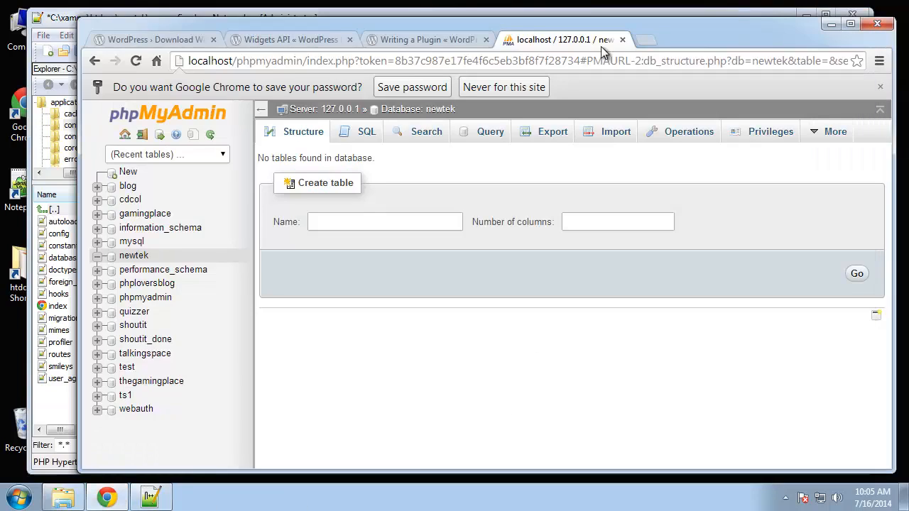
- Generate fresh keys and salts at the WordPress secret-key generator and copy them
{"action": "left_click", "coordinate": [641, 40]}
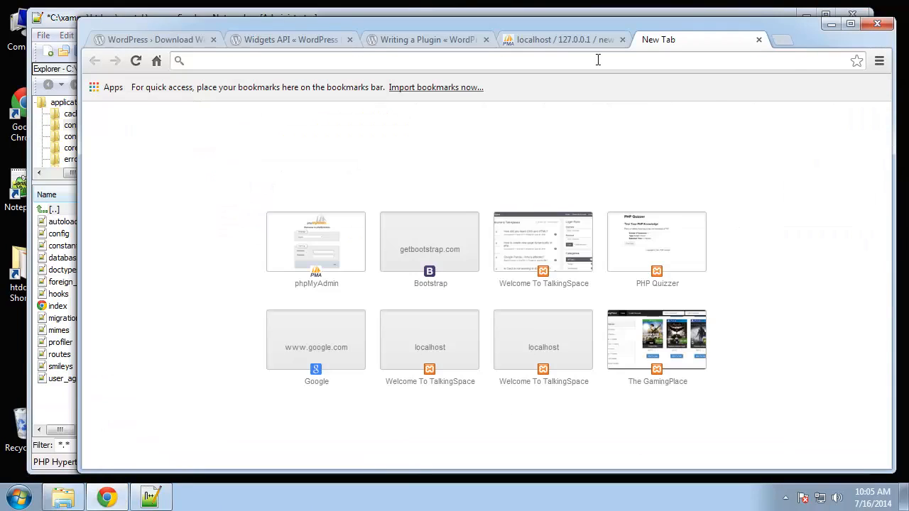
{"action": "type", "text": "wordpress key generator"}
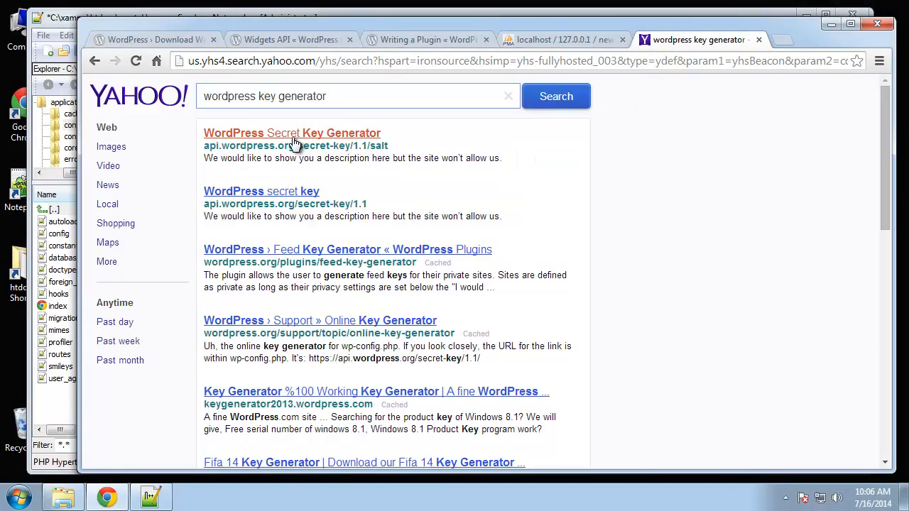
{"action": "left_click", "coordinate": [291, 133]}
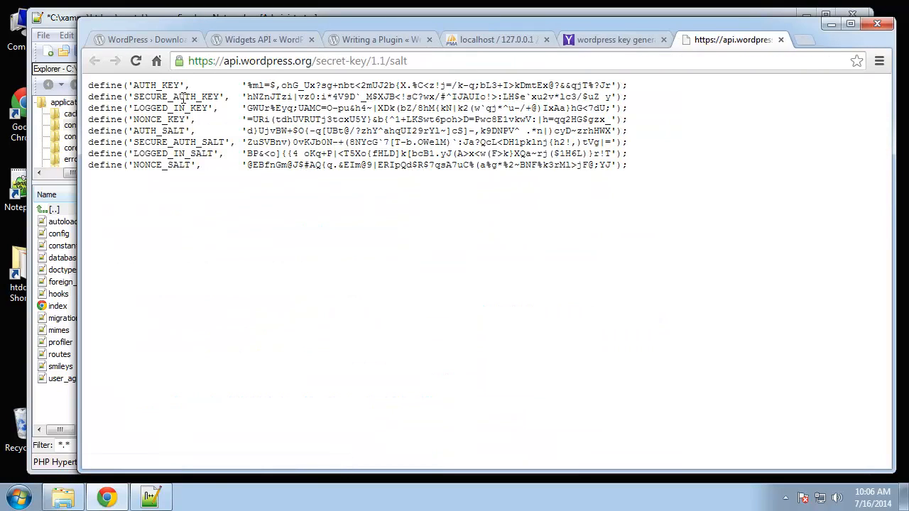
{"action": "double_click", "coordinate": [277, 60]}
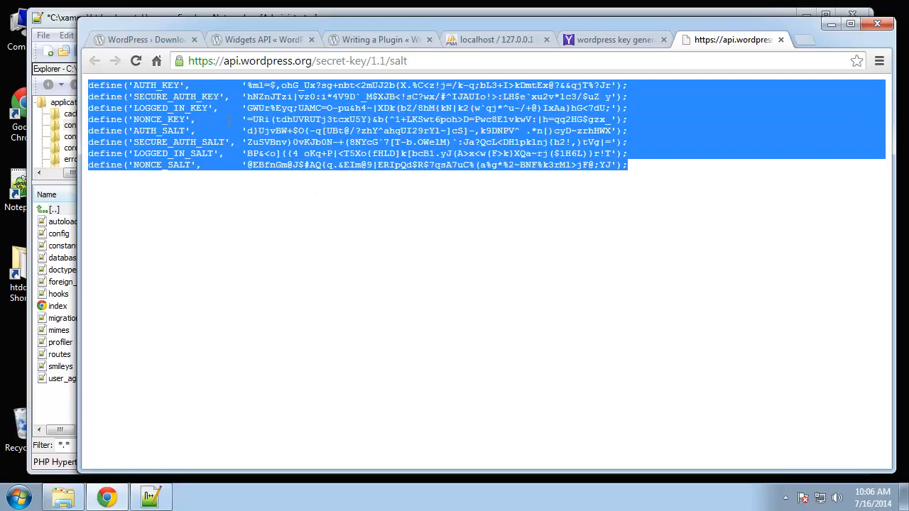
{"action": "left_click", "coordinate": [150, 497]}
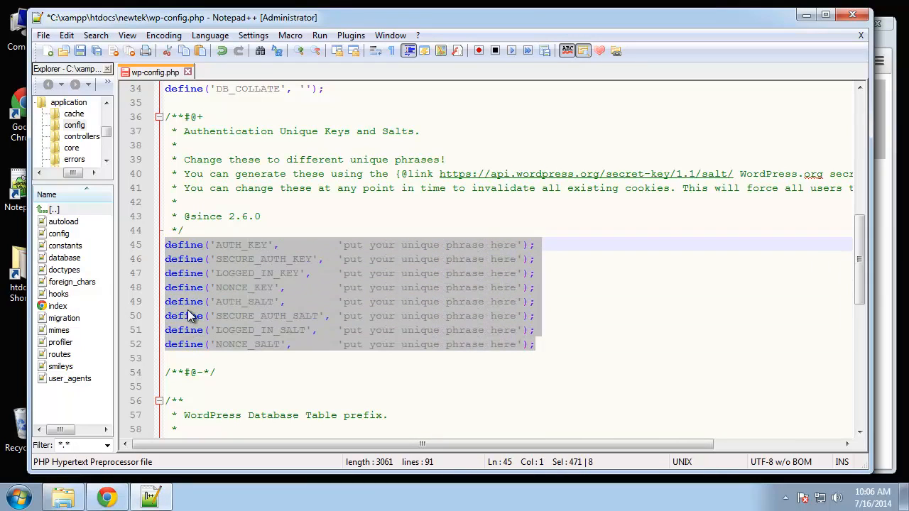
- Paste the generated keys and salts over the eight placeholder lines
{"action": "right_click", "coordinate": [187, 315]}
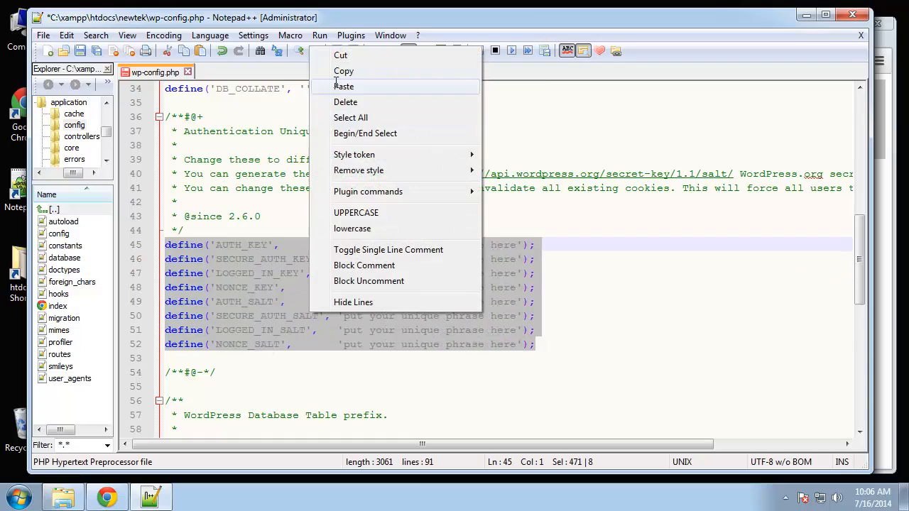
{"action": "left_click", "coordinate": [344, 87]}
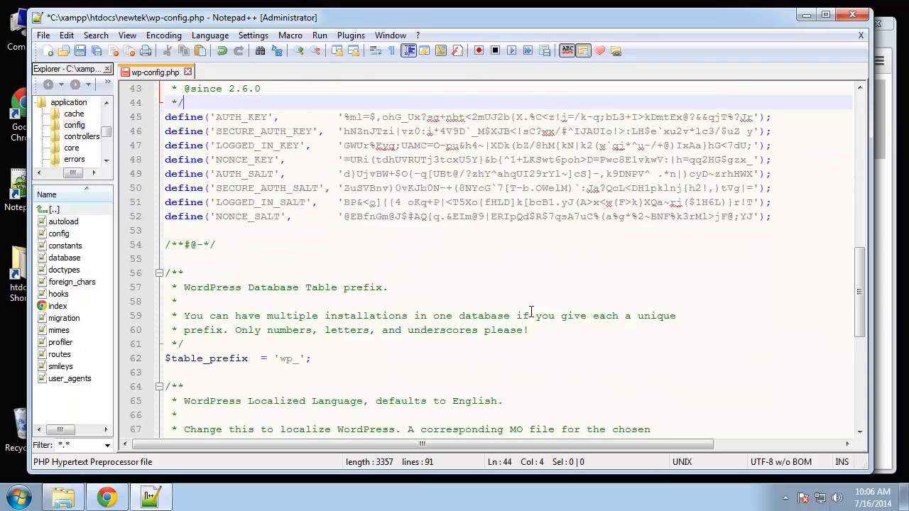
{"action": "scroll", "scroll_direction": "down", "scroll_amount": 3}
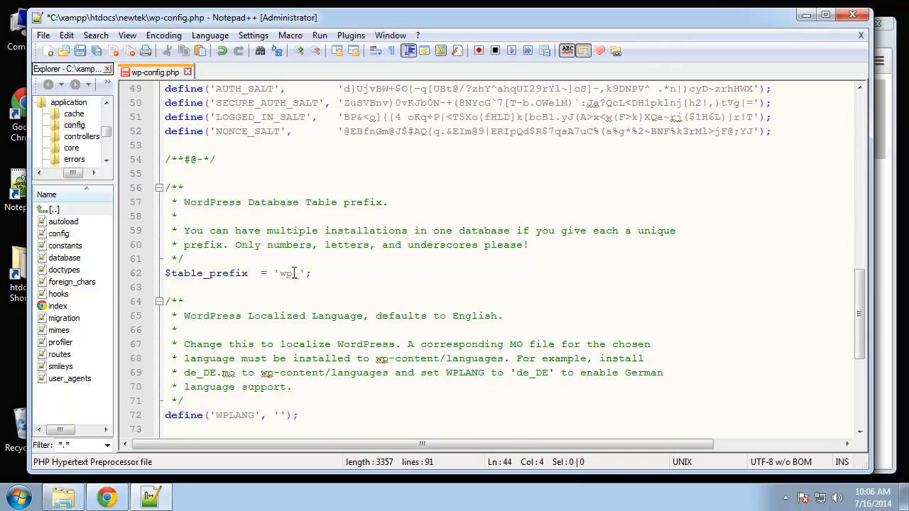
- Review the $table_prefix 'wp_' and WPLANG settings further down wp-config.php
{"action": "double_click", "coordinate": [285, 272]}
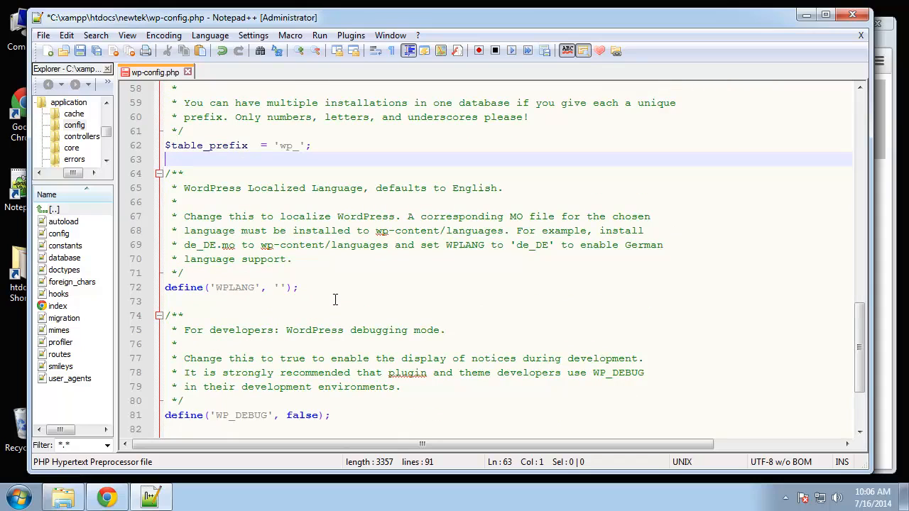
{"action": "scroll", "scroll_direction": "down", "scroll_amount": 3}
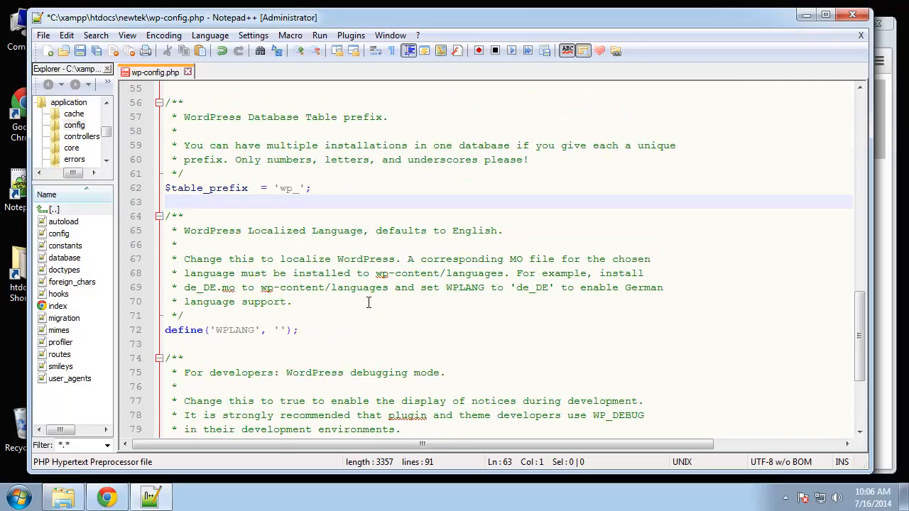
{"action": "left_click", "coordinate": [310, 187]}
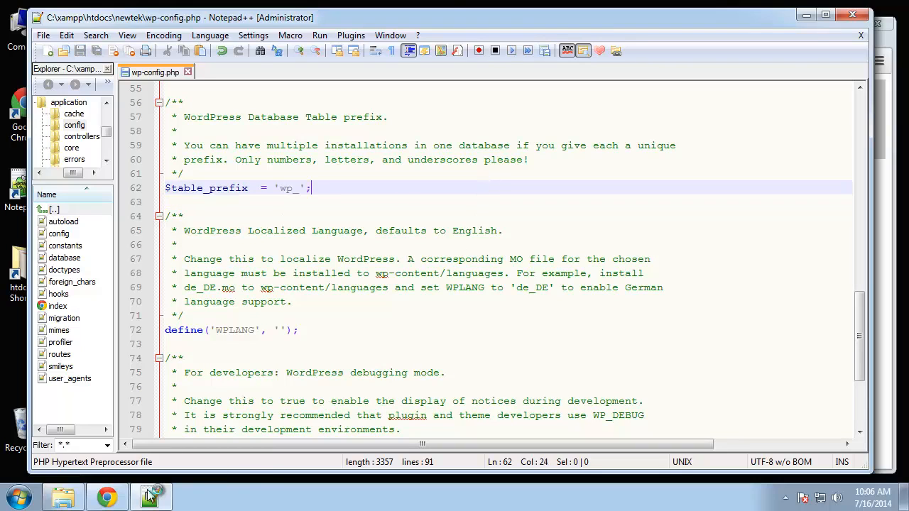
{"action": "left_click", "coordinate": [108, 494]}
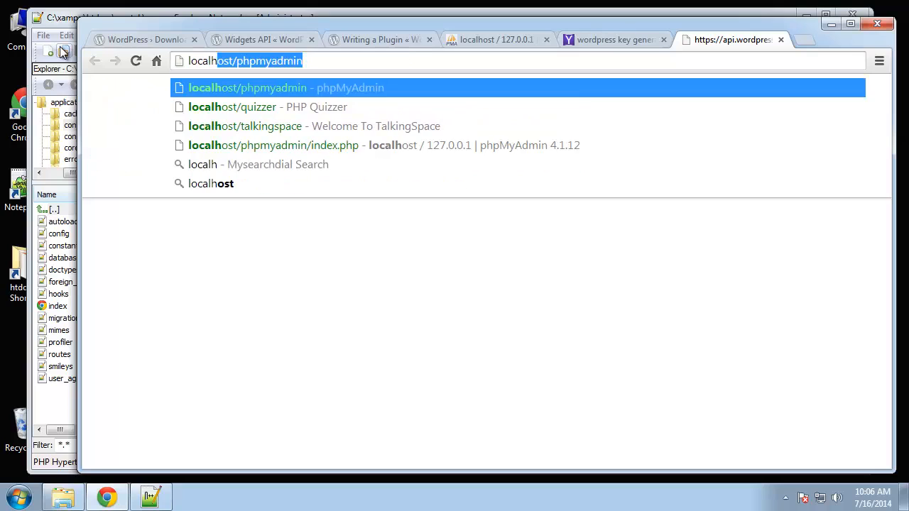
- At localhost/newtek fill the install form: title Newtek, user admin, password and e-mail
{"action": "type", "text": "localhost/n"}
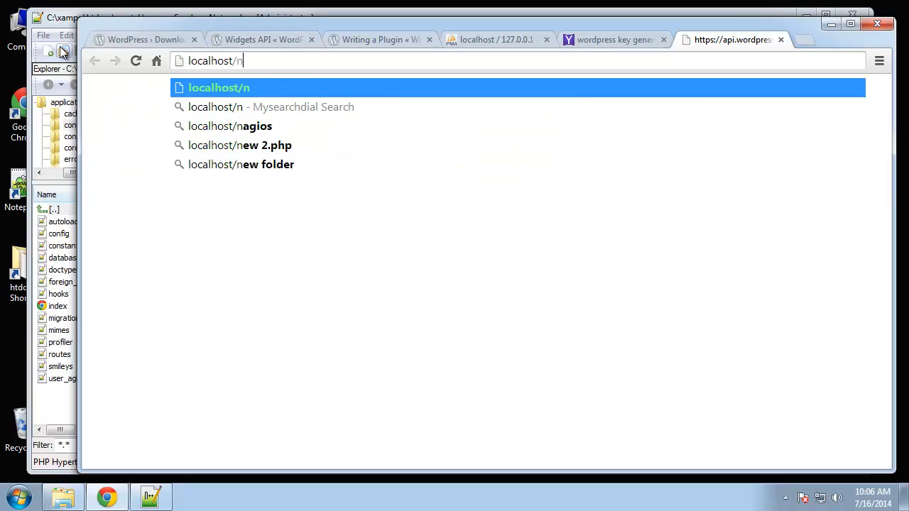
{"action": "type", "text": "ewtek/wp-admin/install.php"}
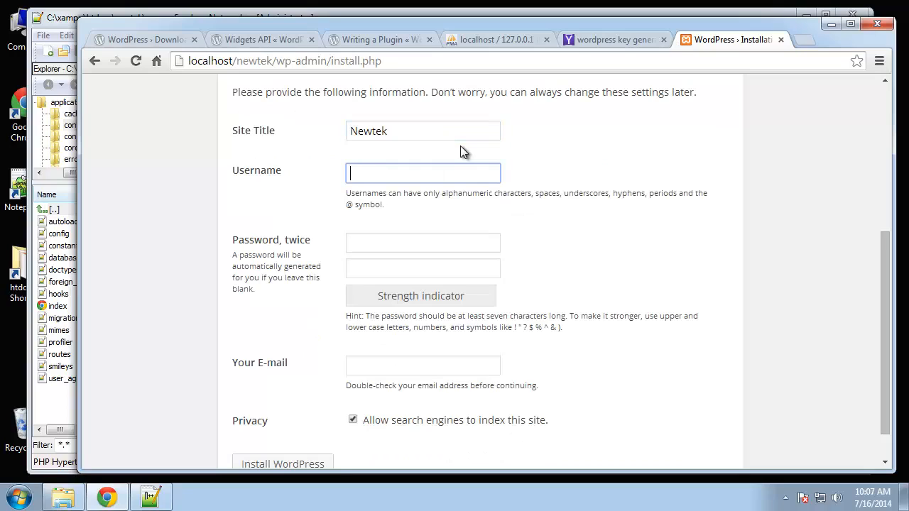
{"action": "type", "text": "admin"}
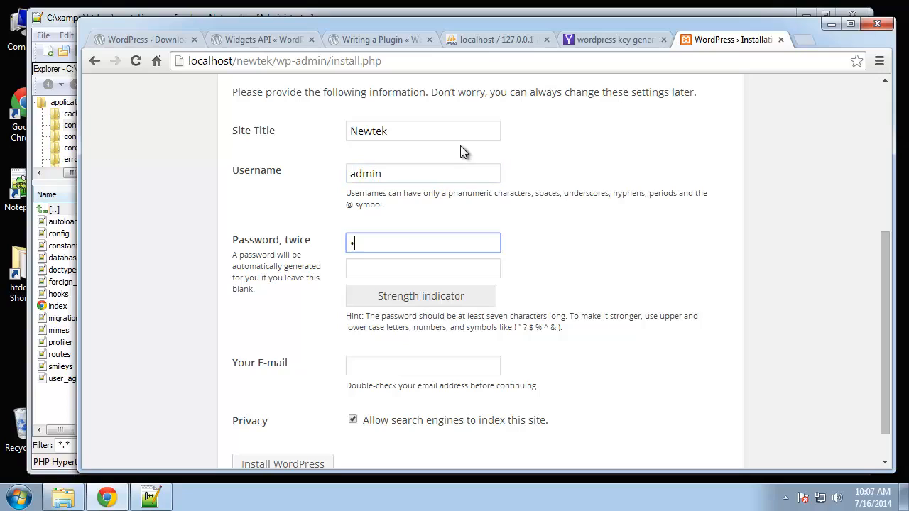
{"action": "type", "text": "password"}
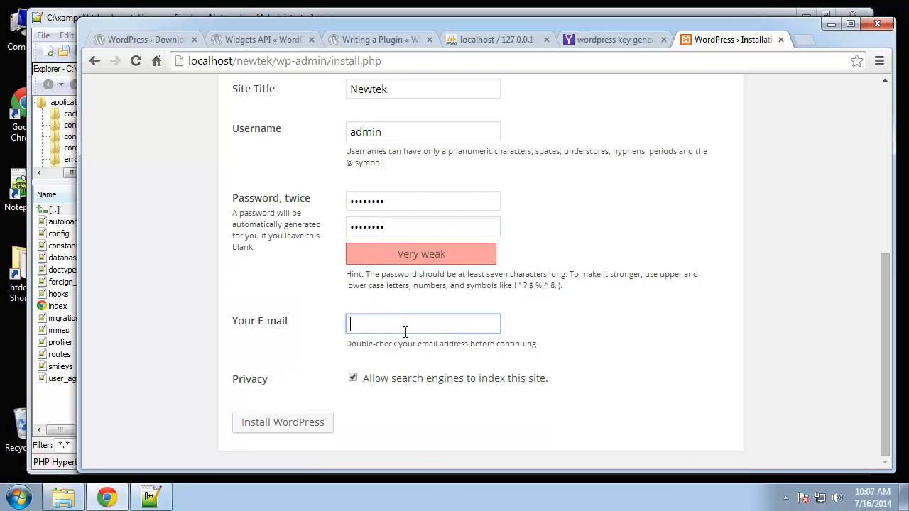
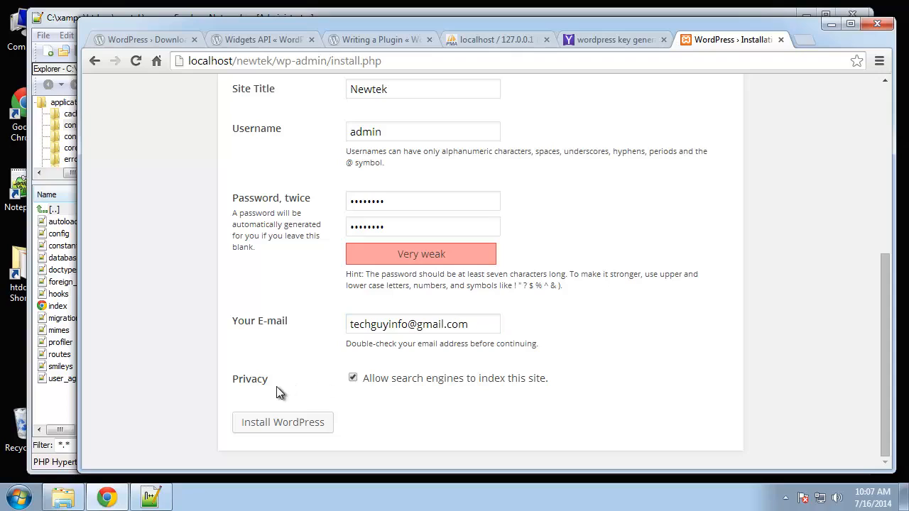
{"action": "mouse_move", "coordinate": [262, 386]}
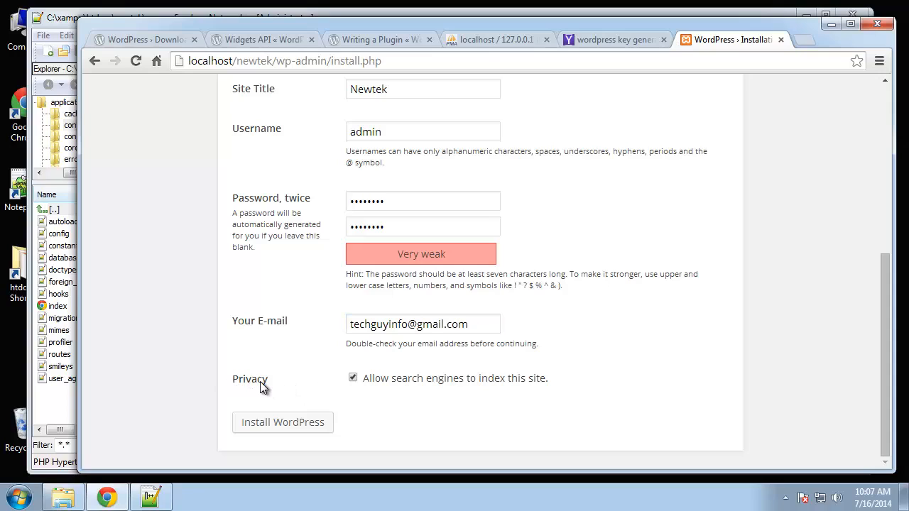
{"action": "mouse_move", "coordinate": [523, 397]}
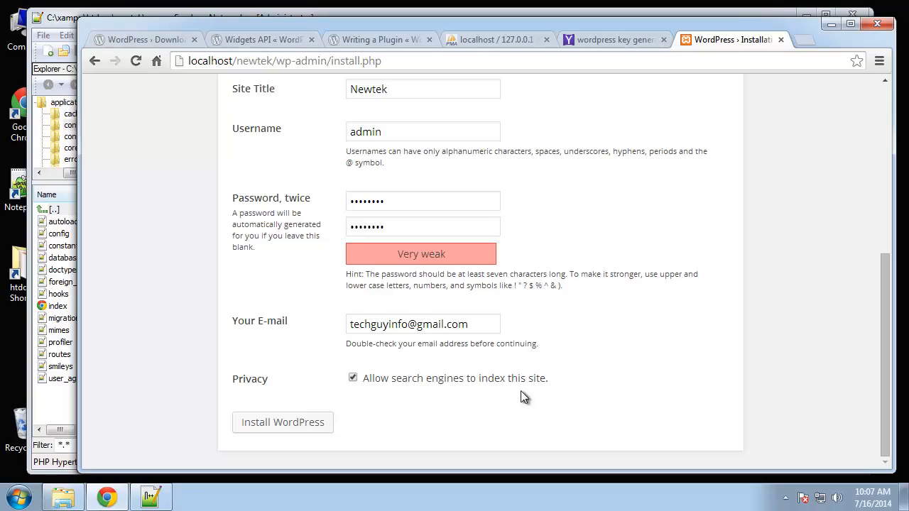
{"action": "mouse_move", "coordinate": [566, 393]}
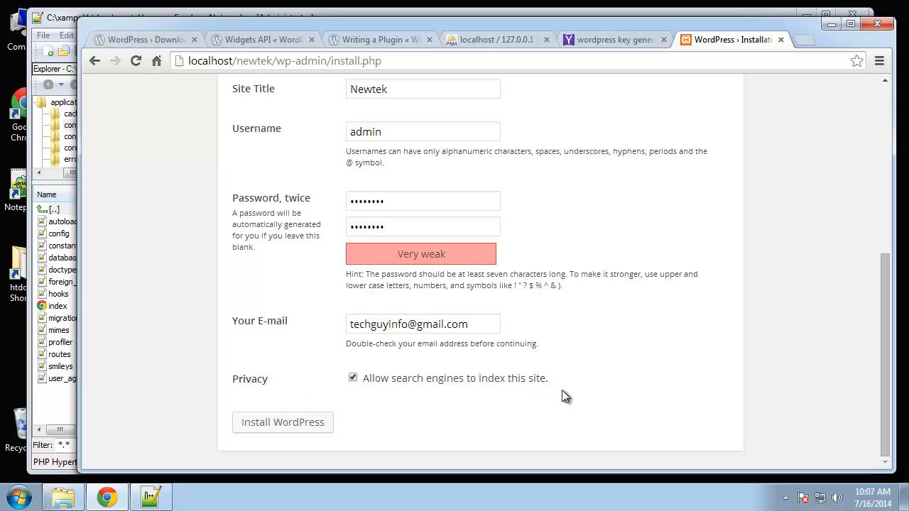
- Untick search-engine indexing and run Install WordPress
{"action": "left_click", "coordinate": [353, 378]}
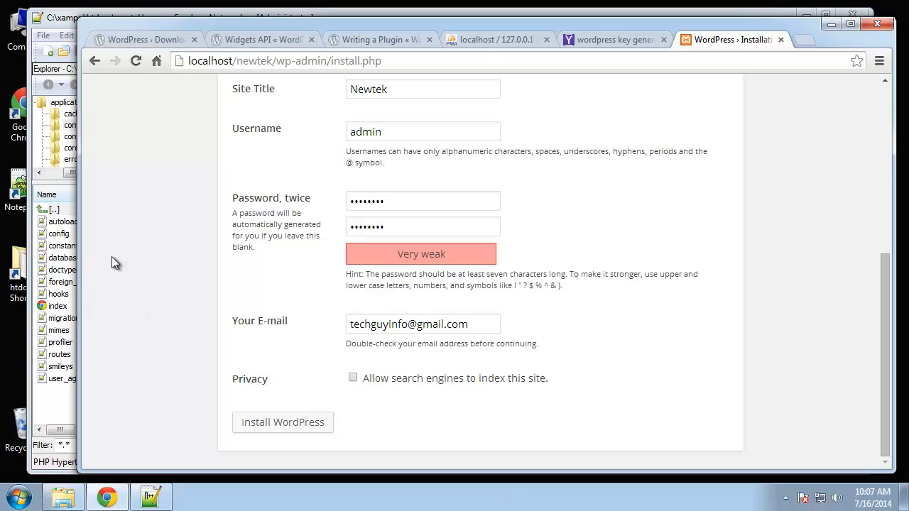
{"action": "mouse_move", "coordinate": [264, 426]}
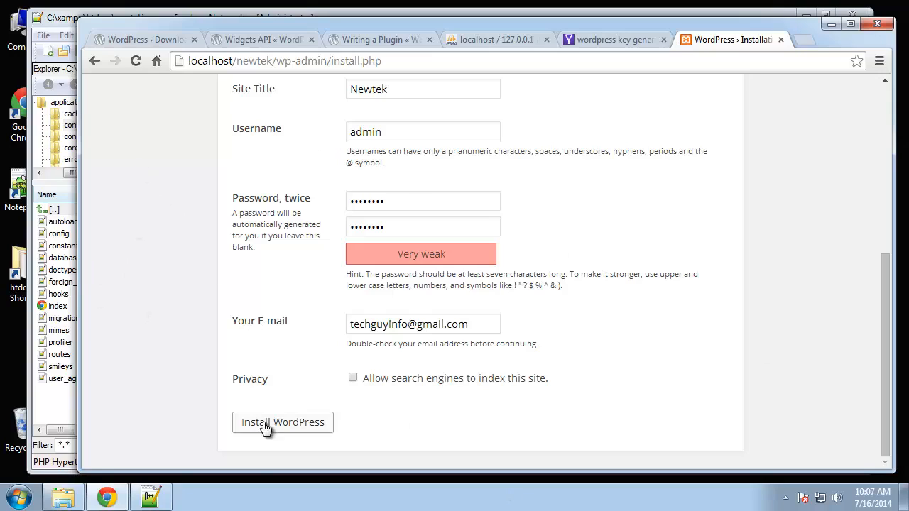
{"action": "left_click", "coordinate": [283, 423]}
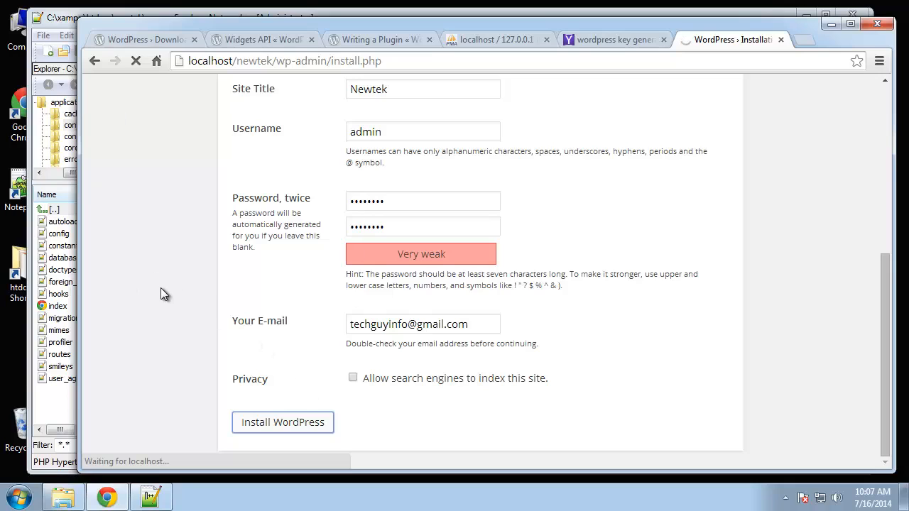
{"action": "left_click", "coordinate": [282, 423]}
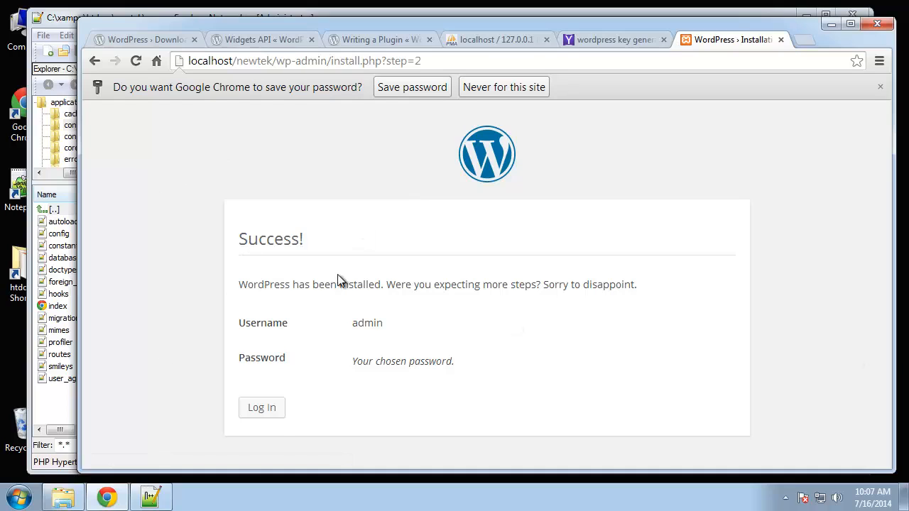
- Log in as admin to reach the Newtek dashboard
{"action": "left_click", "coordinate": [261, 407]}
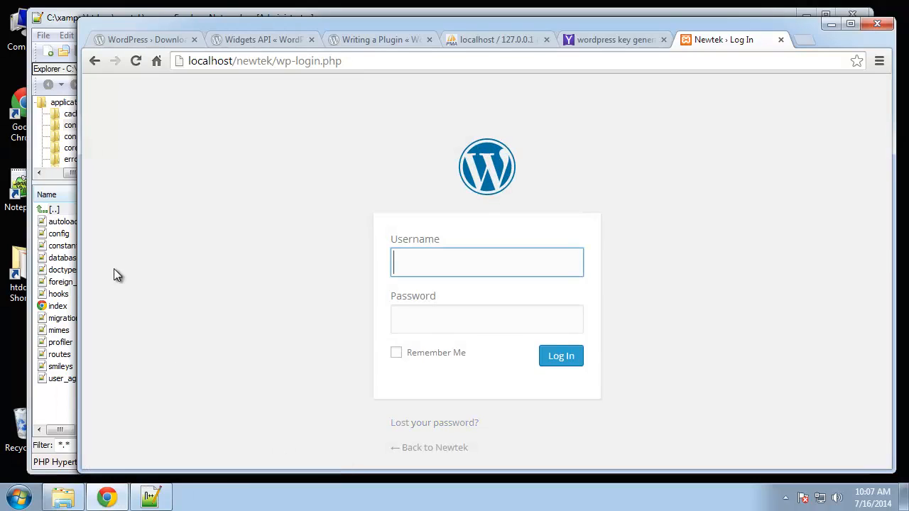
{"action": "type", "text": "admin"}
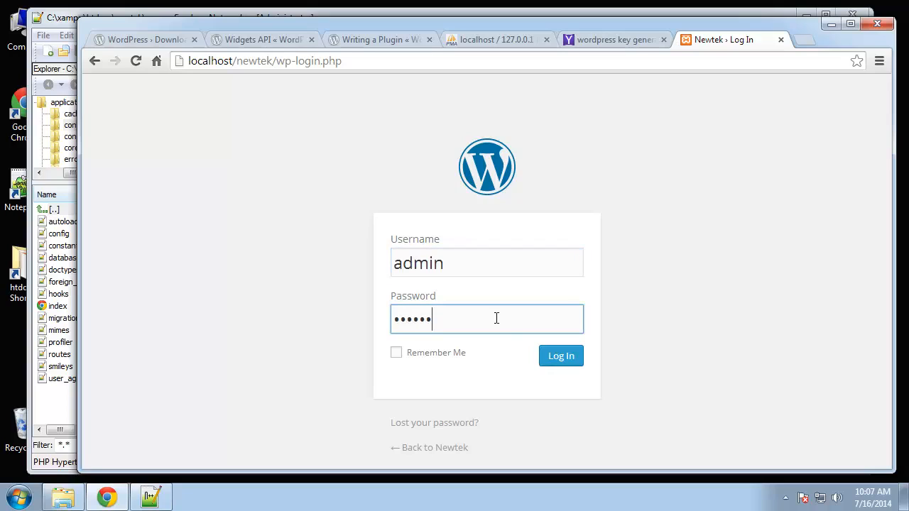
{"action": "left_click", "coordinate": [560, 355]}
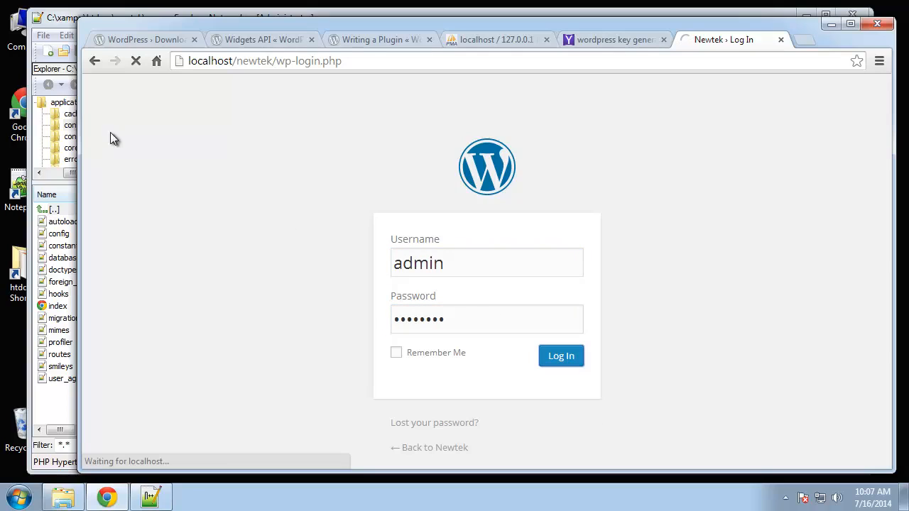
{"action": "left_click", "coordinate": [561, 355]}
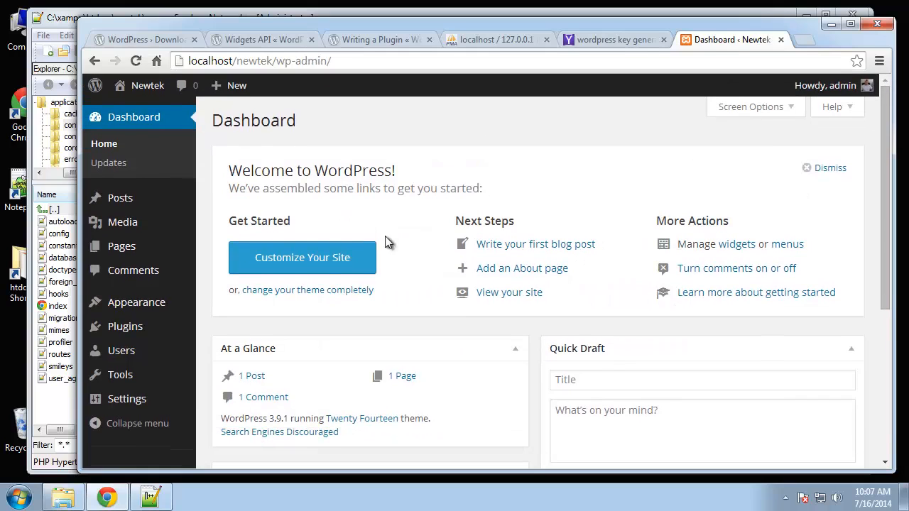
- Visit the Newtek front end in a new tab showing the Hello World! post
{"action": "left_click", "coordinate": [148, 86]}
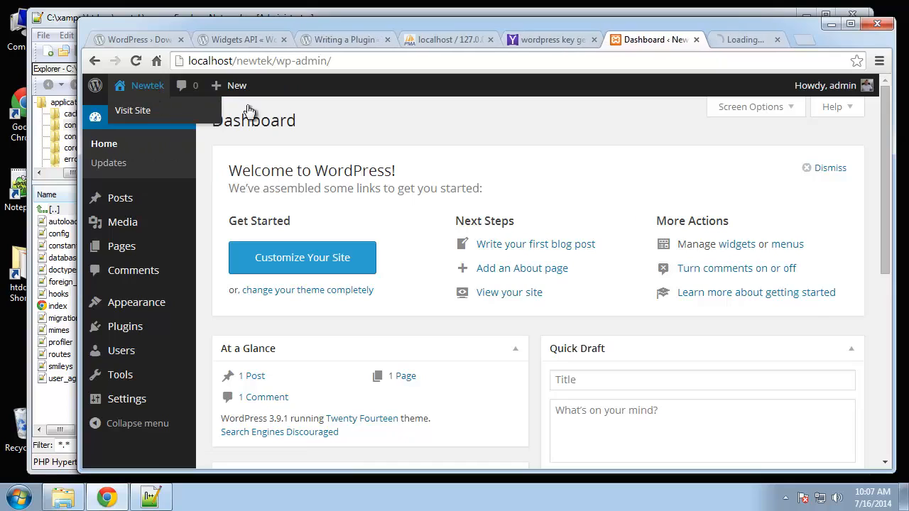
{"action": "left_click", "coordinate": [134, 111]}
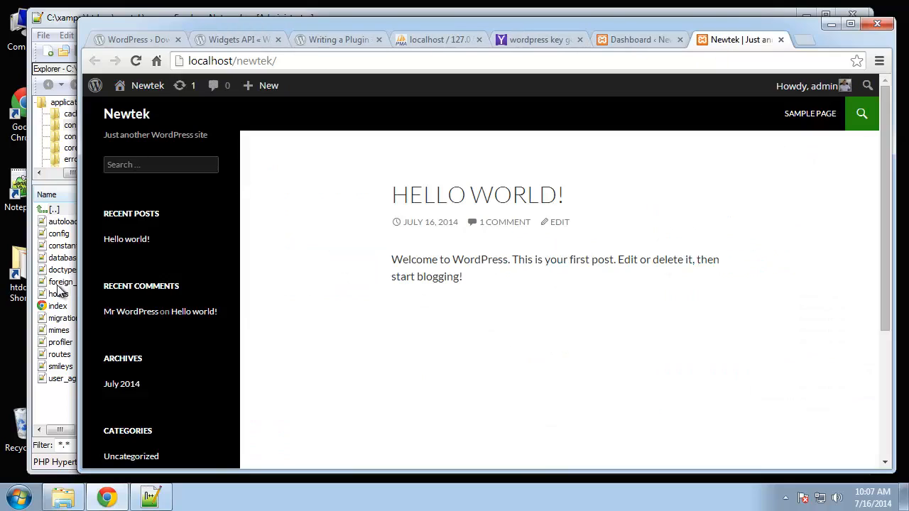
{"action": "mouse_move", "coordinate": [360, 34]}
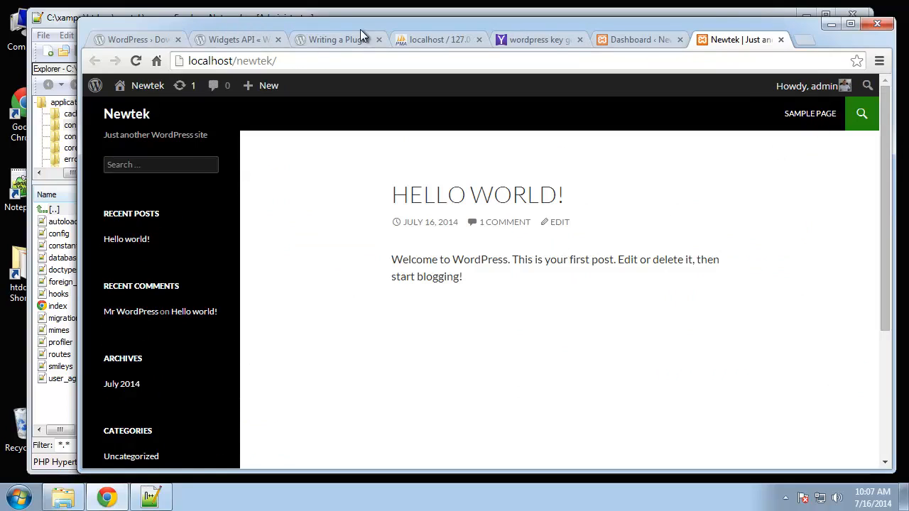
{"action": "mouse_move", "coordinate": [164, 279]}
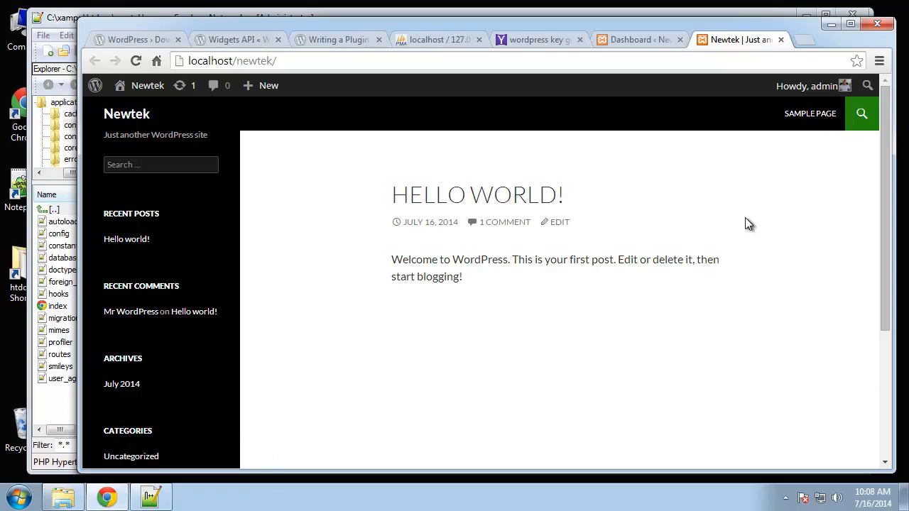
{"action": "mouse_move", "coordinate": [639, 216]}
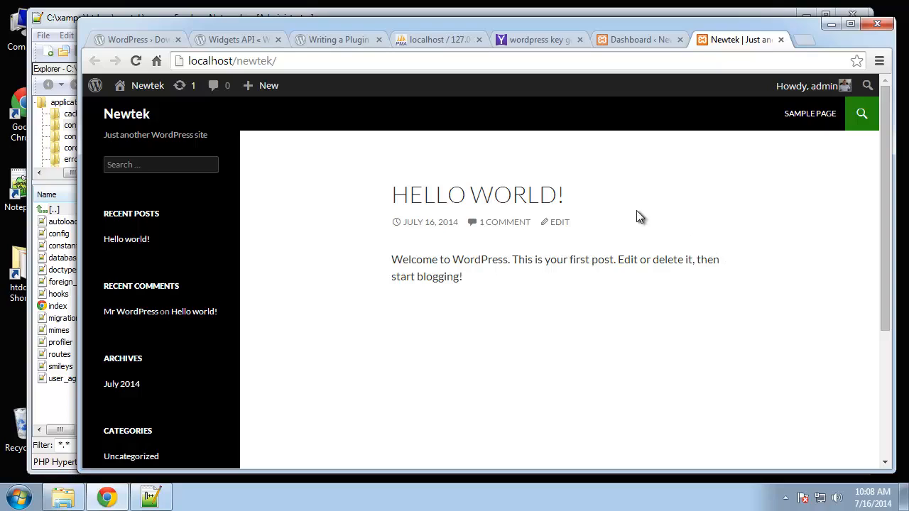
{"action": "mouse_move", "coordinate": [415, 244]}
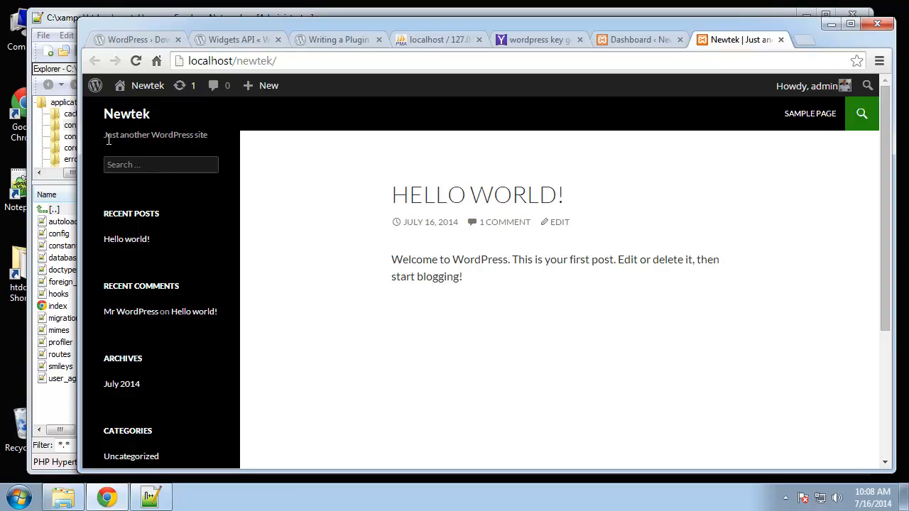
{"action": "mouse_move", "coordinate": [245, 305]}
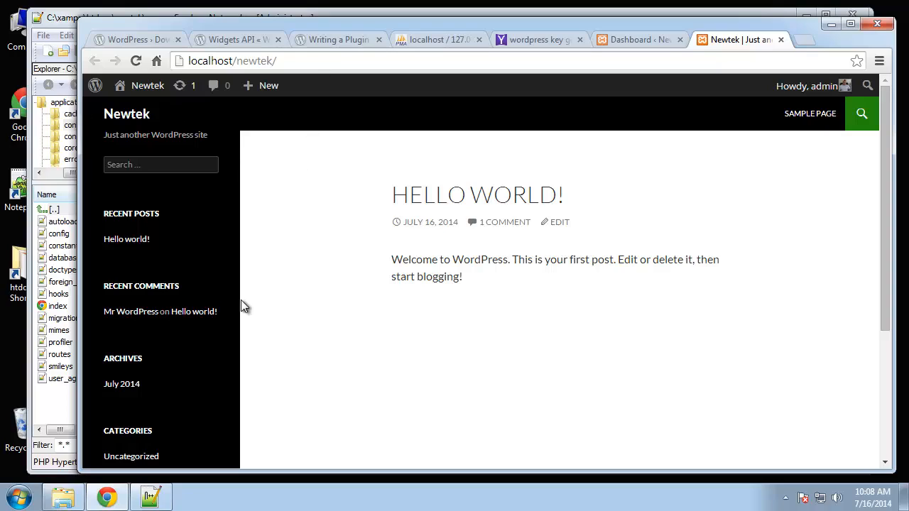